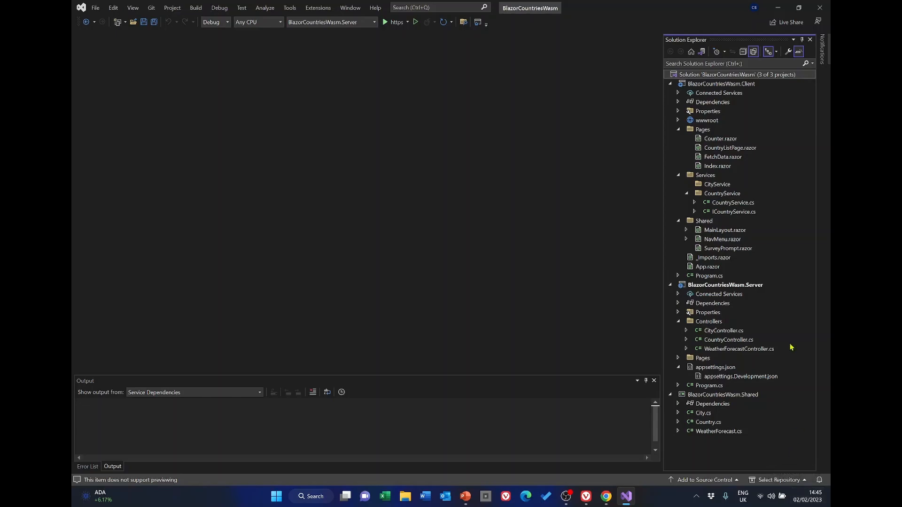
mouse_move(706, 87)
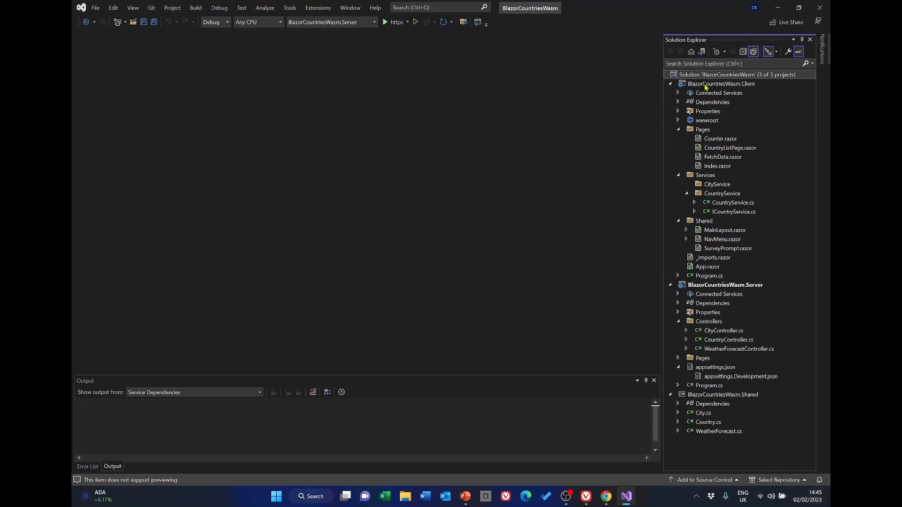
Step: Bring up the BlazorCountriesWasm.Client project's context menu to reach Manage NuGet Packages
right_click(723, 84)
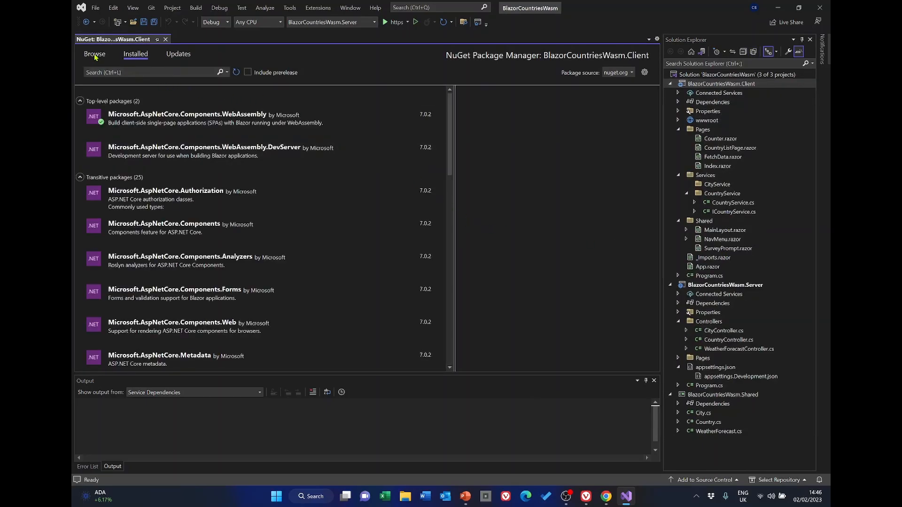
Step: Browse nuget.org for 'Syncfusion Blazor' packages, led by Syncfusion.Blazor.Core
click(94, 54)
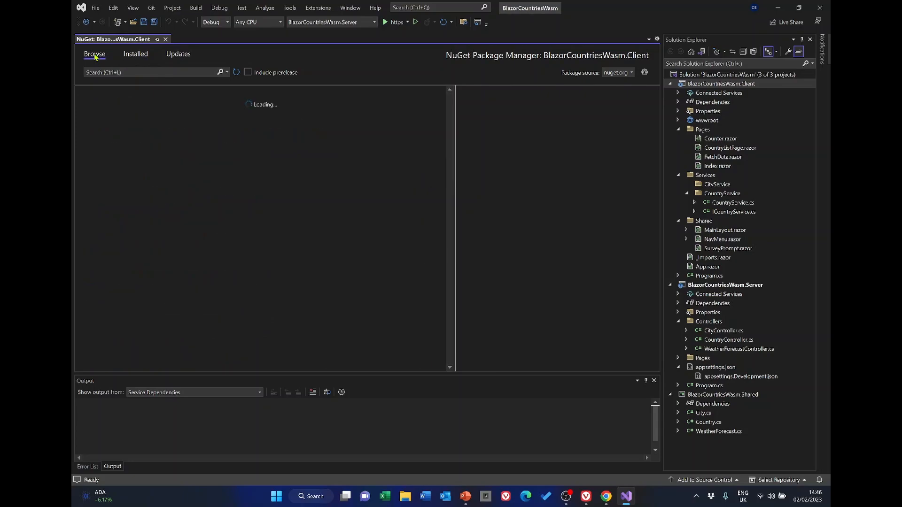
click(152, 72)
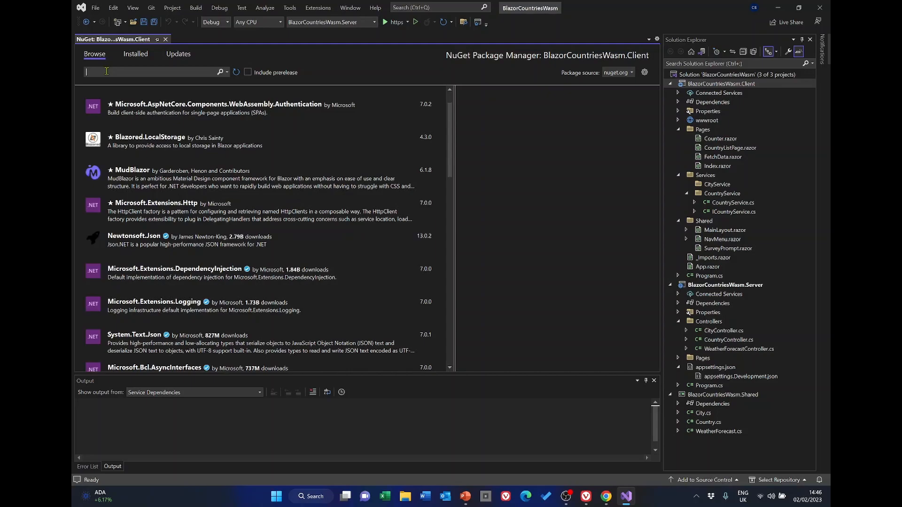
text(Syncfusion)
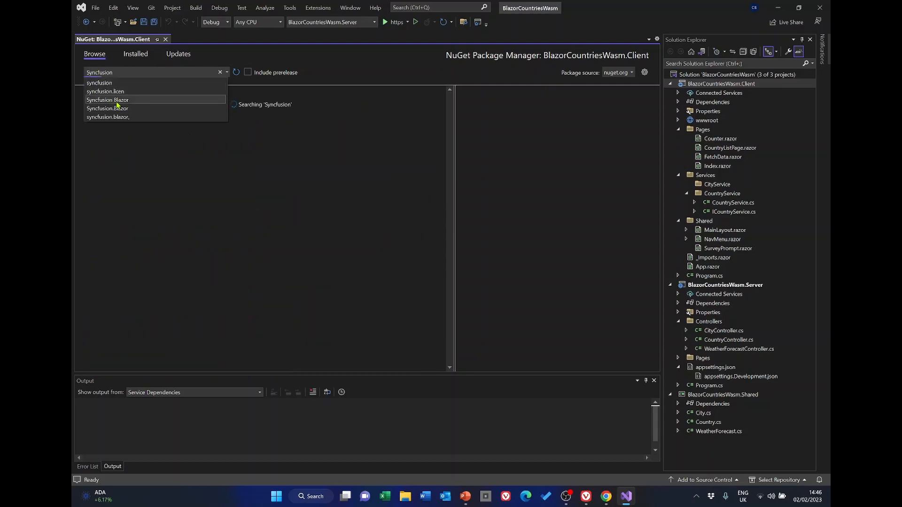
click(107, 100)
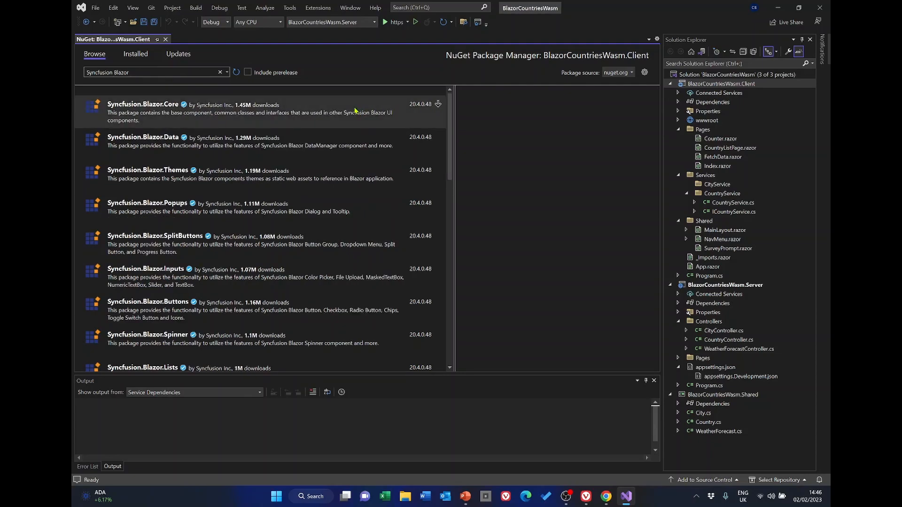
mouse_move(356, 111)
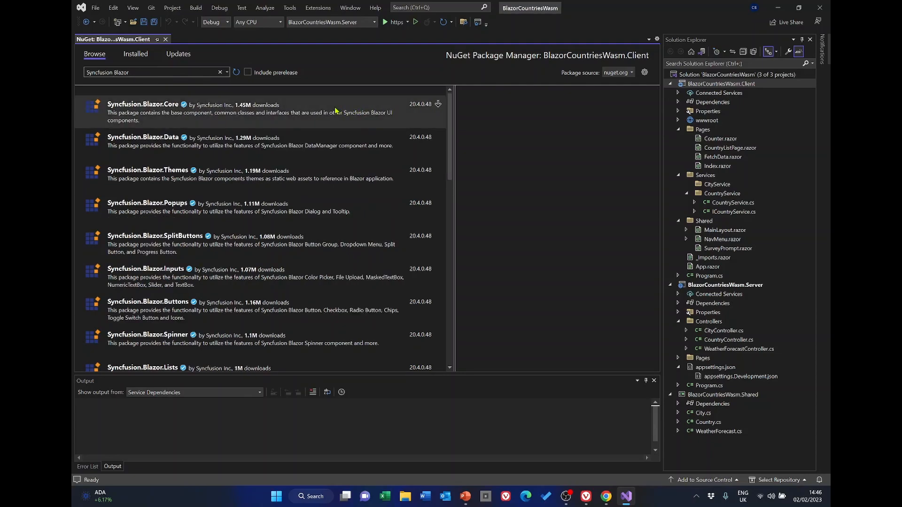
mouse_move(331, 110)
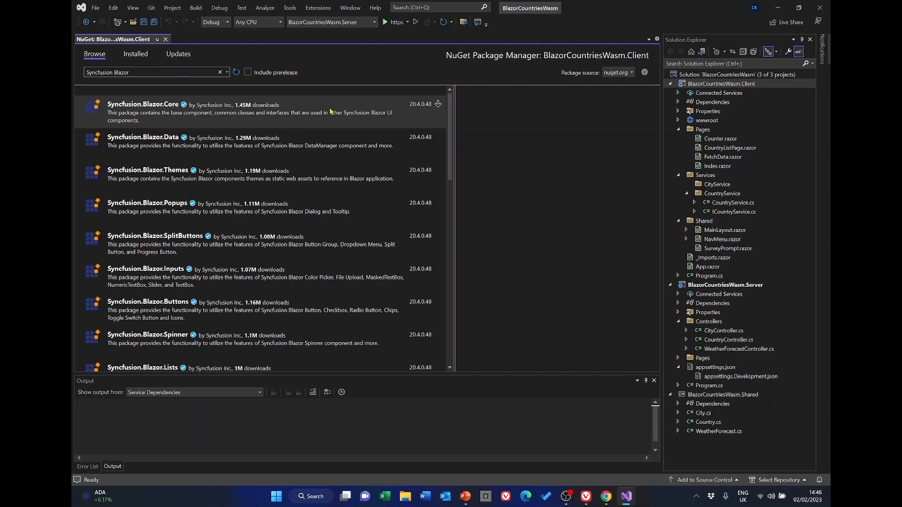
mouse_move(325, 113)
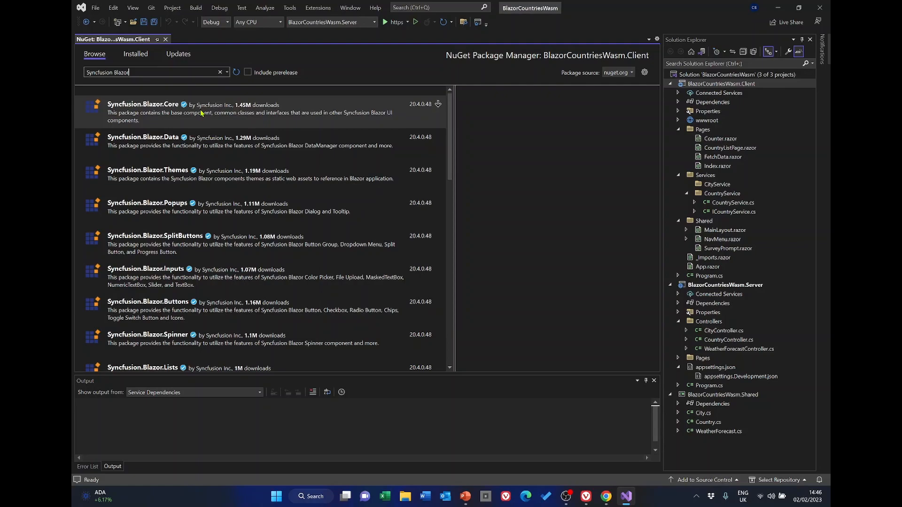
mouse_move(196, 109)
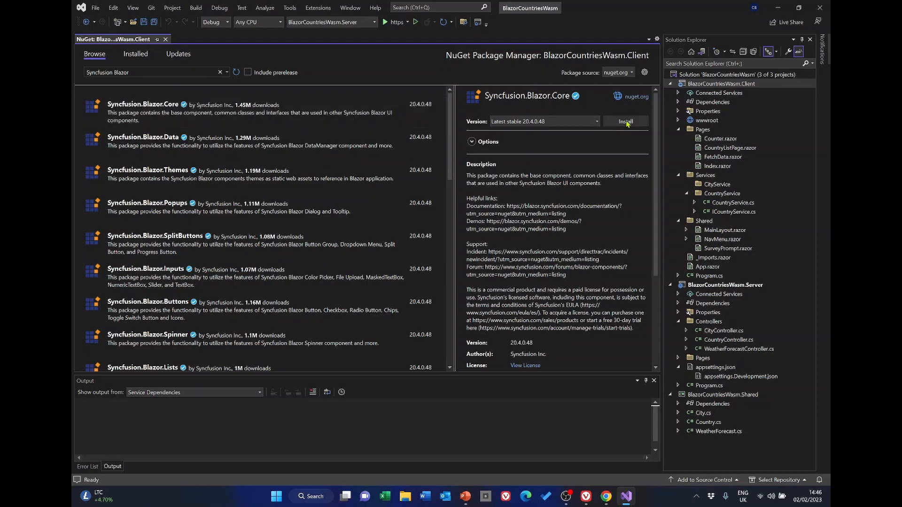
Step: Install Syncfusion.Blazor.Core 20.4.0.48 into the Client project, accepting the confirmation prompts
click(88, 467)
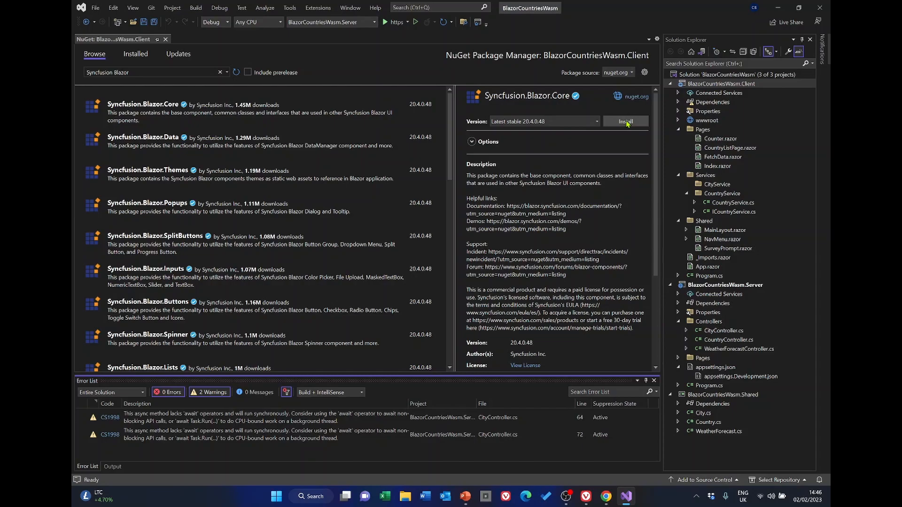
click(625, 121)
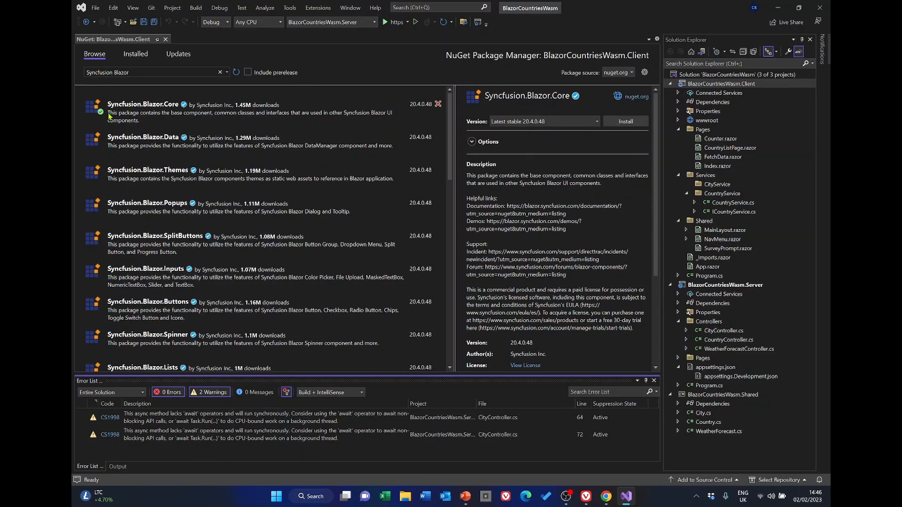
click(625, 121)
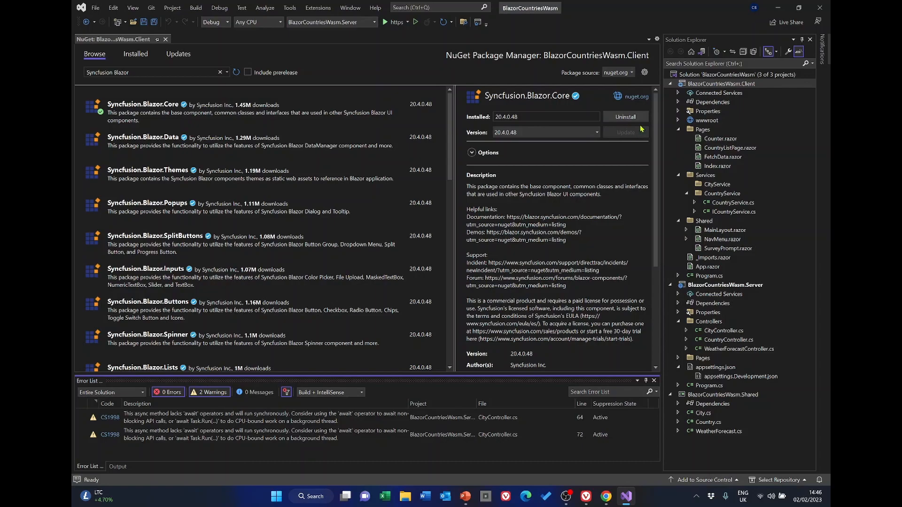
mouse_move(621, 156)
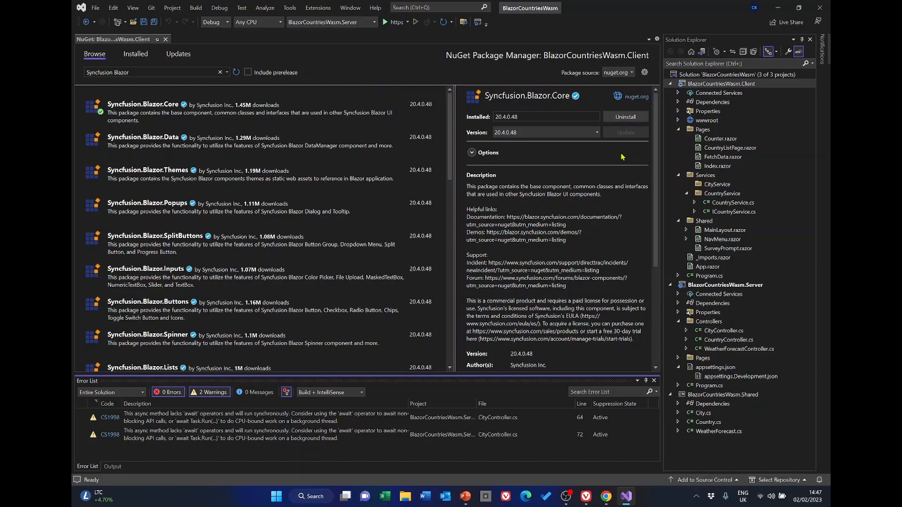
mouse_move(616, 163)
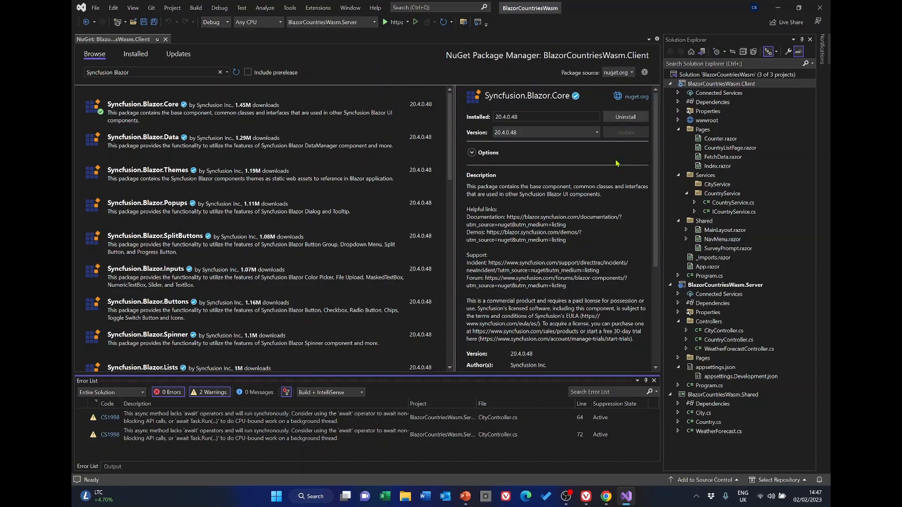
mouse_move(609, 185)
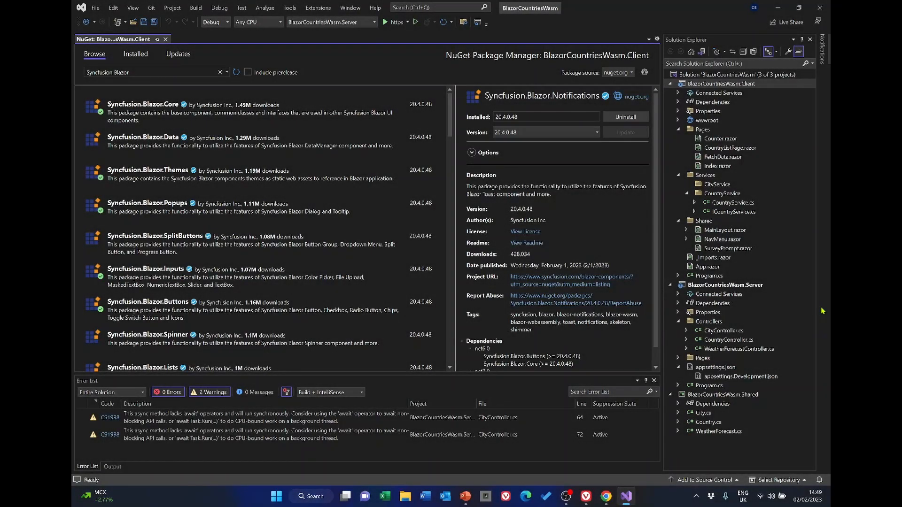
mouse_move(259, 212)
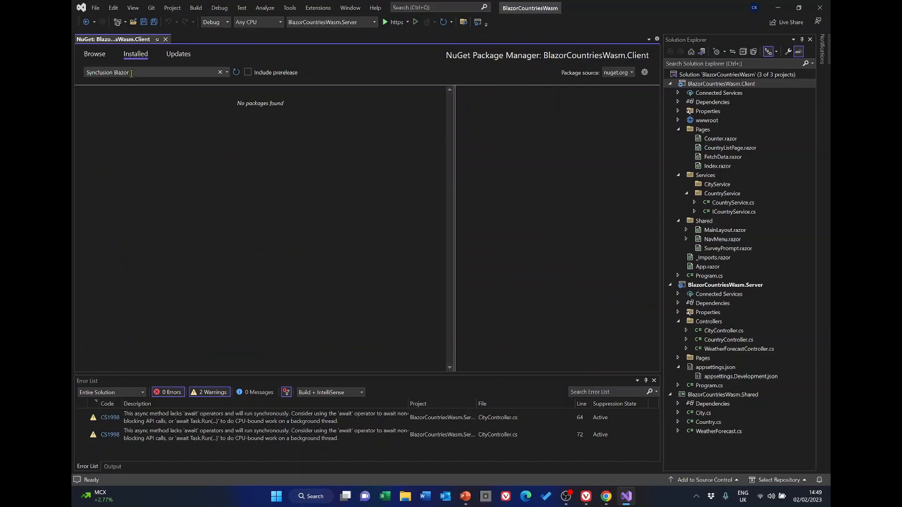
Step: Filter installed packages by Syncfusion and scroll through Core, Grid, Notifications and others
double_click(107, 72)
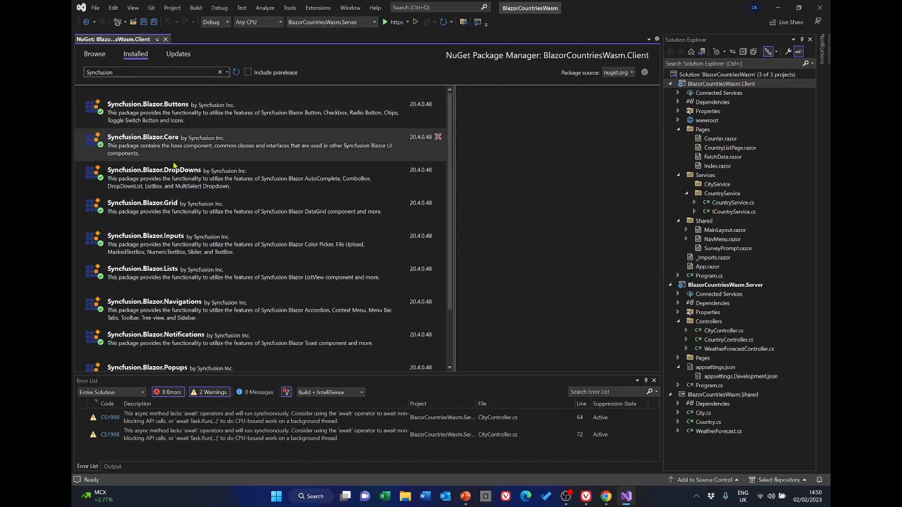
scroll(down, 3)
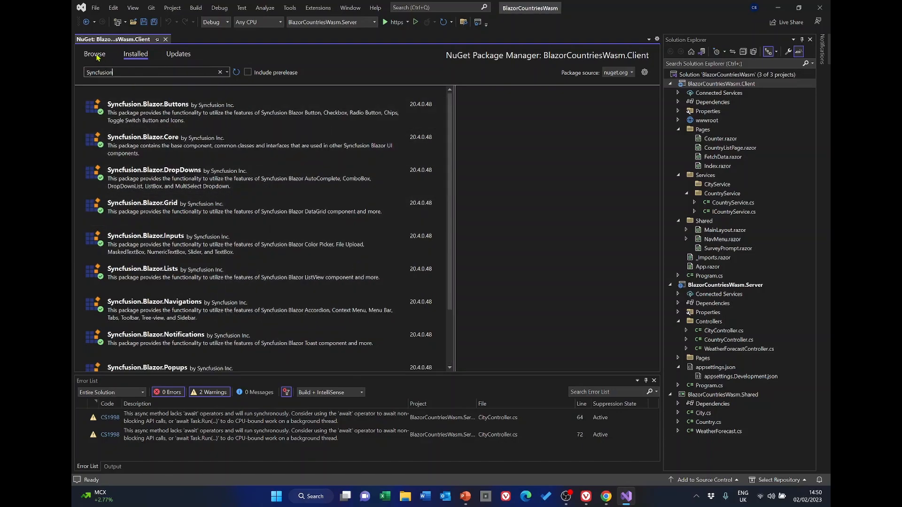
Step: Install Syncfusion.Licensing 20.4.0.48 from the Browse tab and confirm the prompt
click(94, 54)
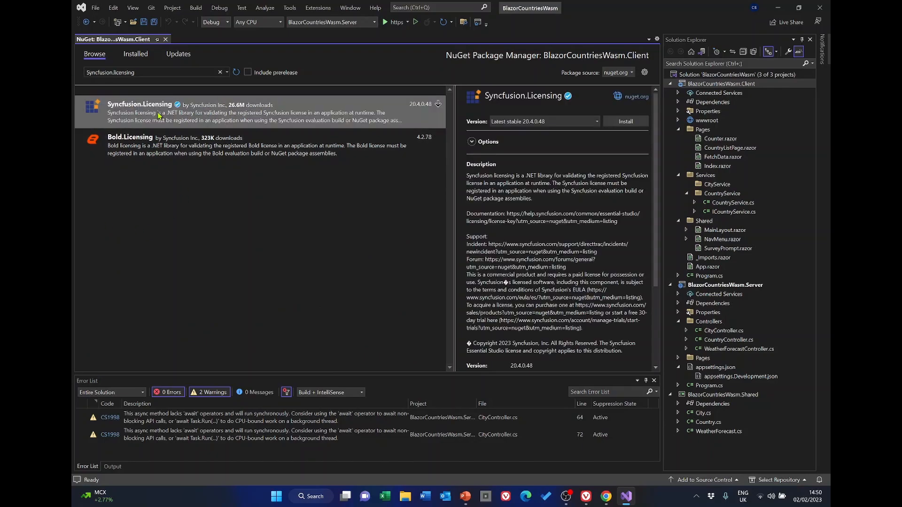
mouse_move(626, 121)
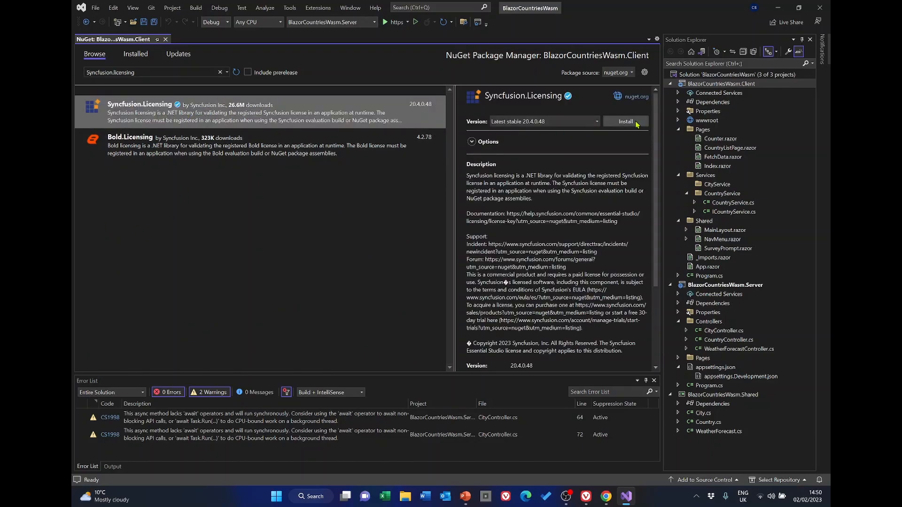
click(625, 121)
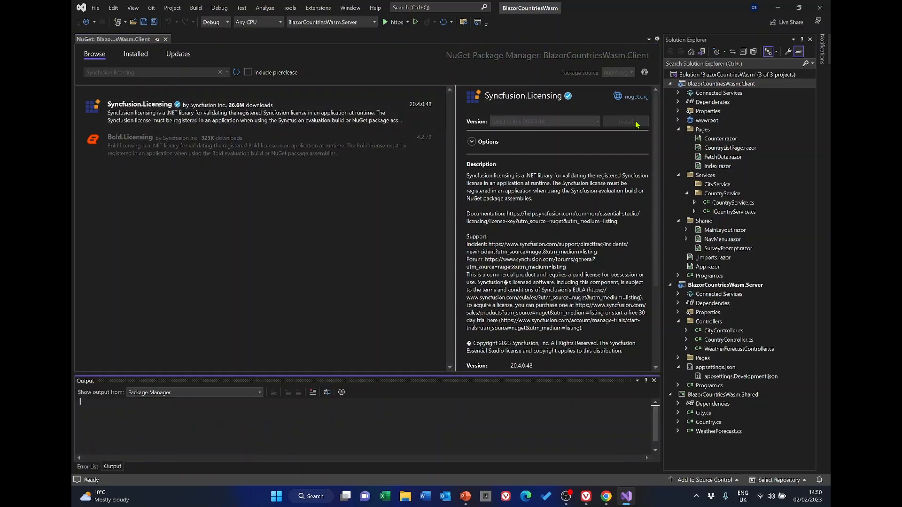
click(625, 121)
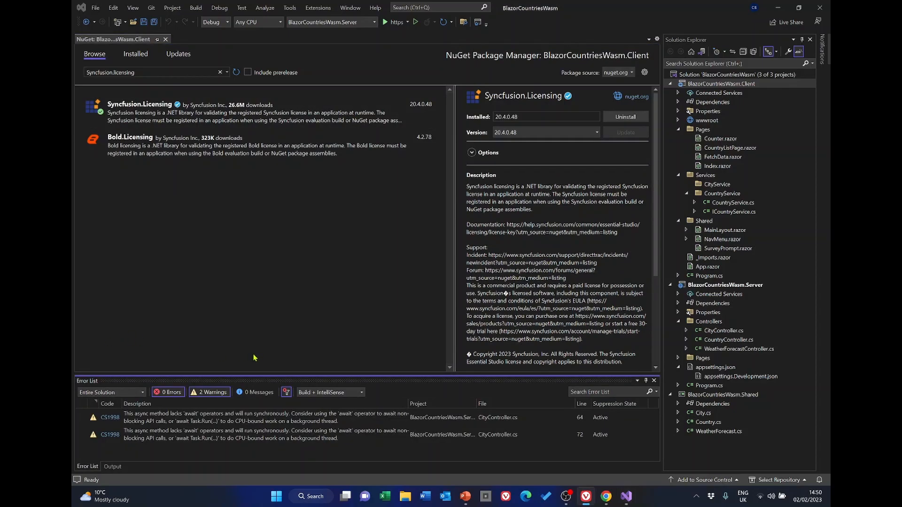
mouse_move(254, 315)
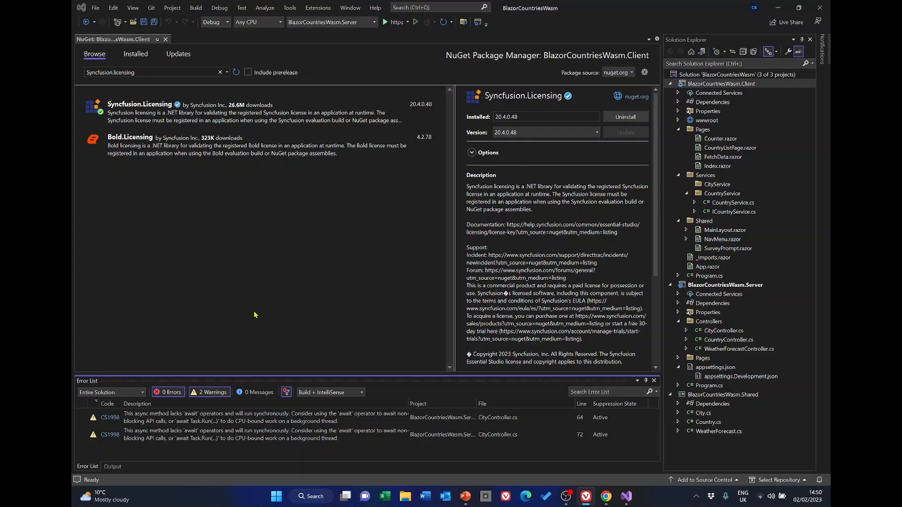
mouse_move(210, 187)
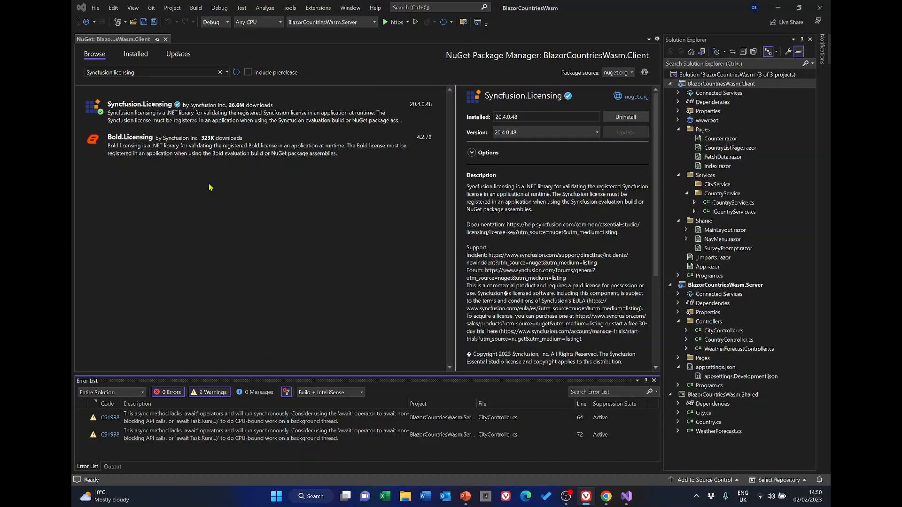
mouse_move(166, 39)
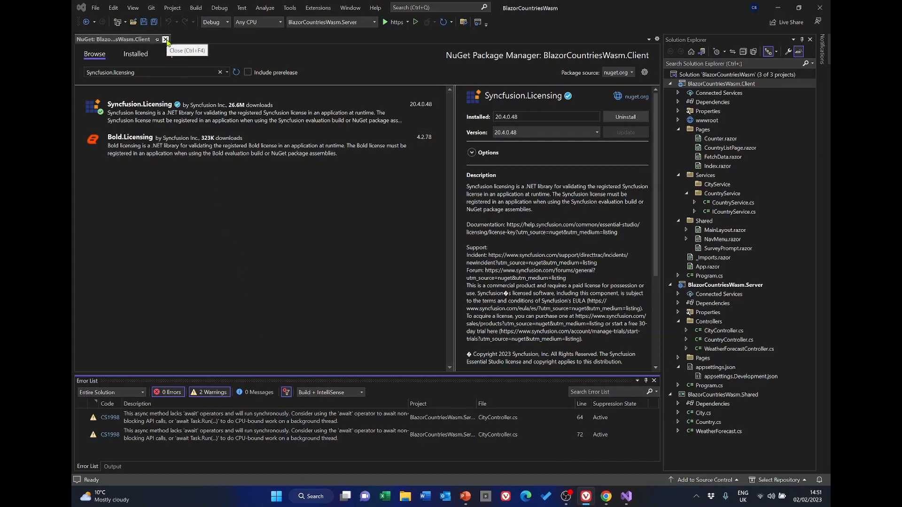
click(166, 39)
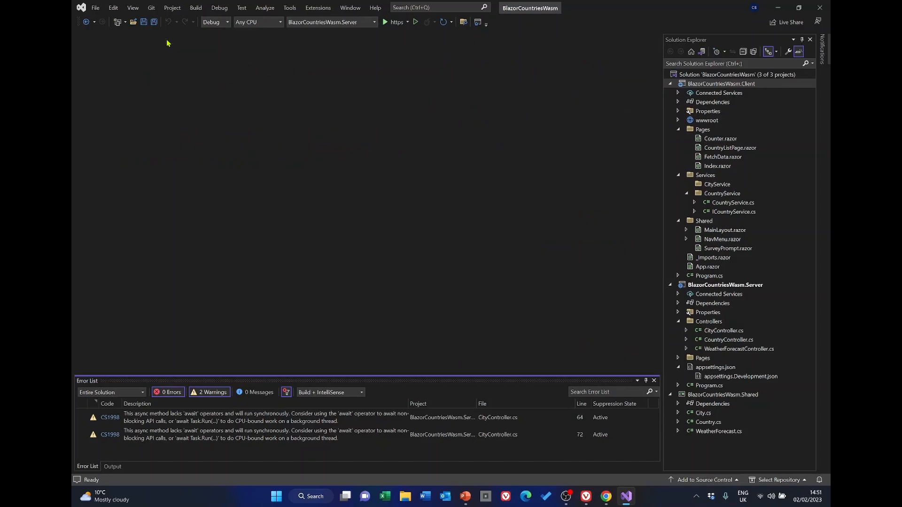
mouse_move(723, 217)
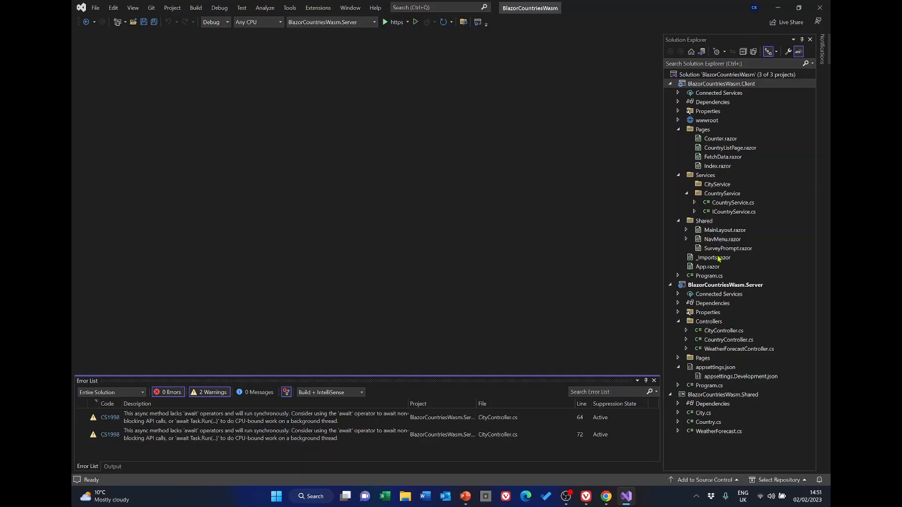
double_click(712, 258)
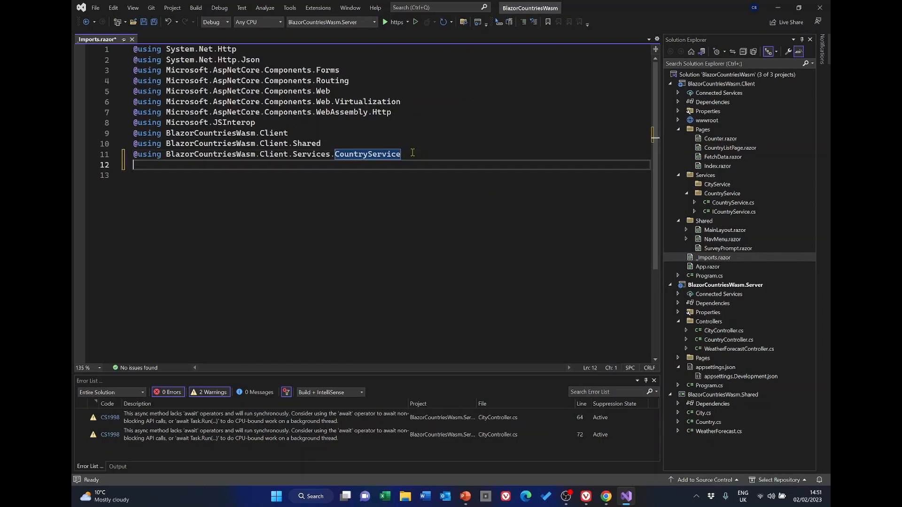
text(@using Syncfusion.Blazor)
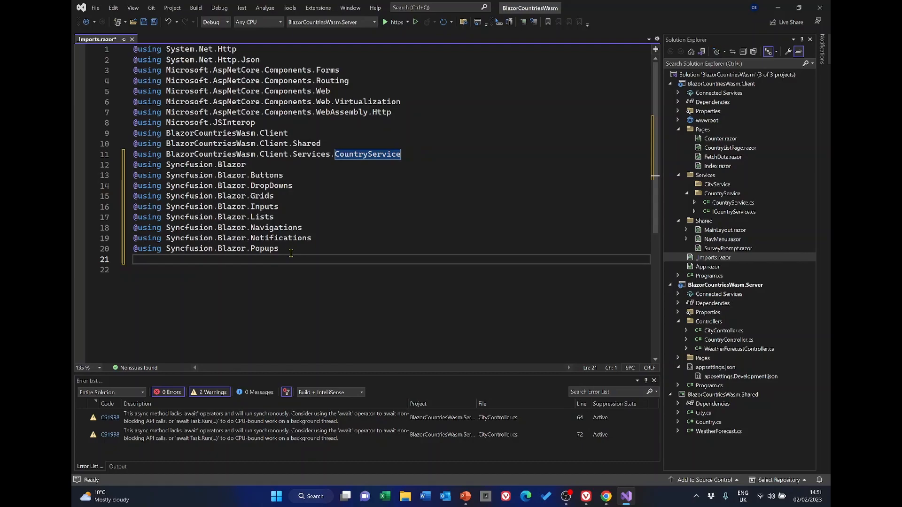
mouse_move(267, 227)
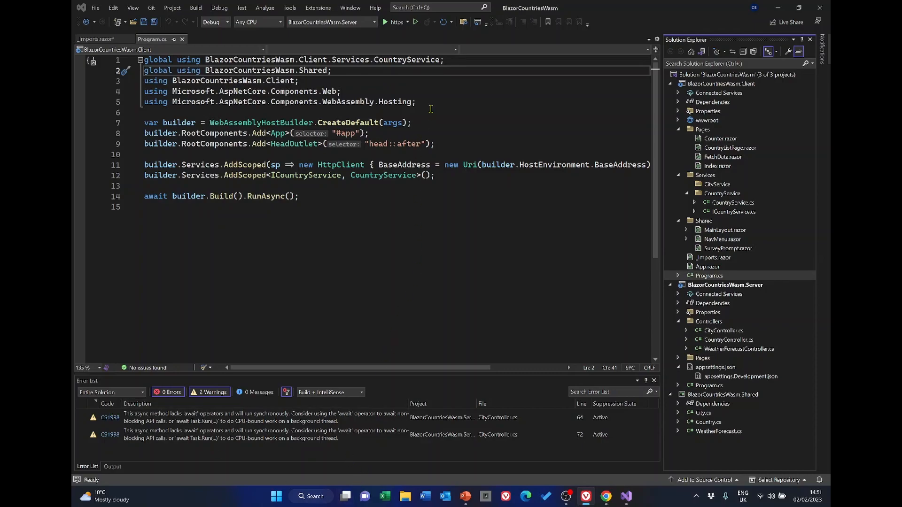
Step: Add 'using Syncfusion.Blazor;' and 'builder.Services.AddSyncfusionBlazor();' to Program.cs
text(using Syncfusion.Blazor;)
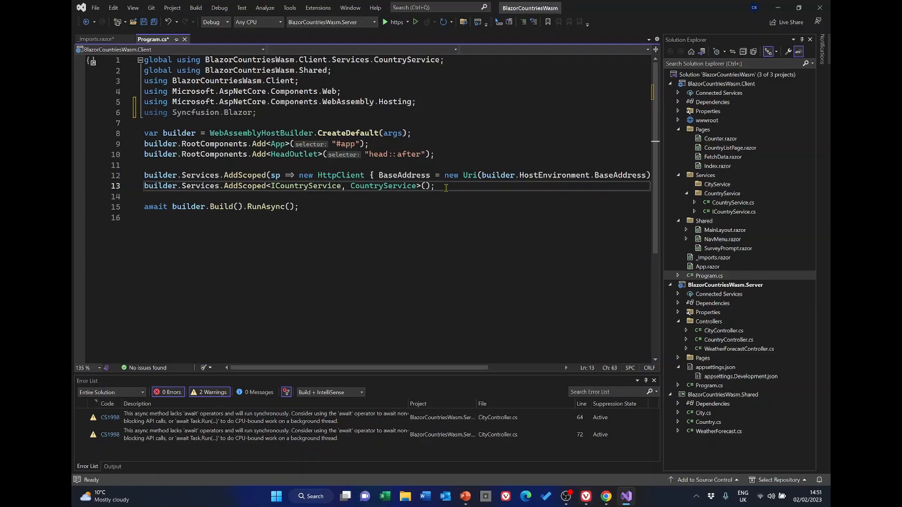
text(builder.Services.AddSyncfusionBlazor();)
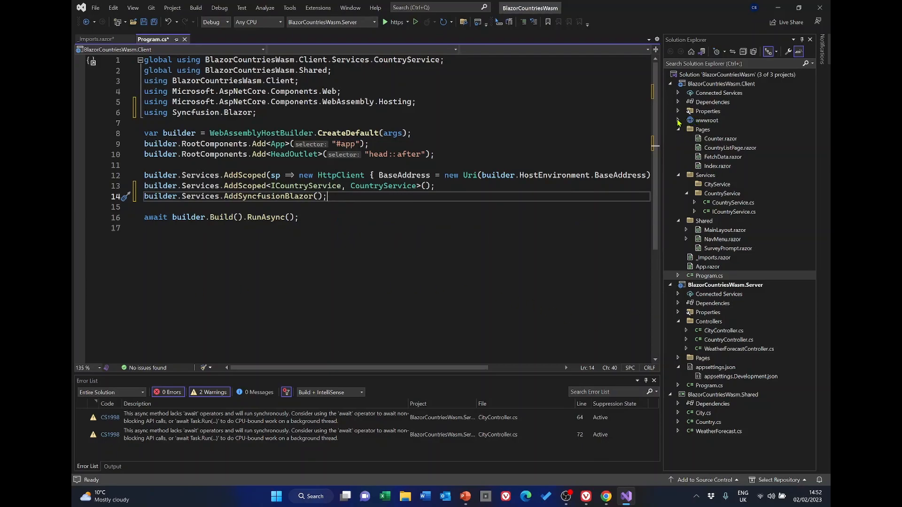
Step: Add the bootstrap5.css link and syncfusion-blazor.min.js script tags to index.html's head
click(679, 120)
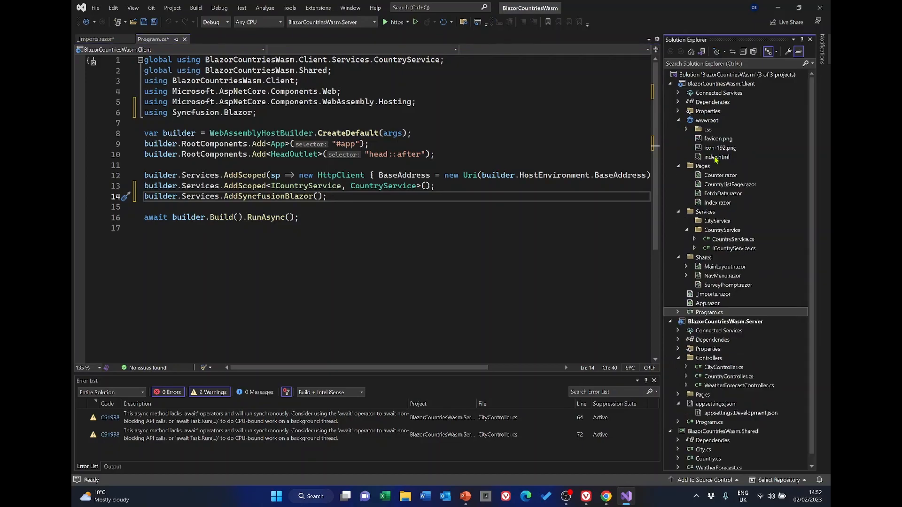
click(717, 156)
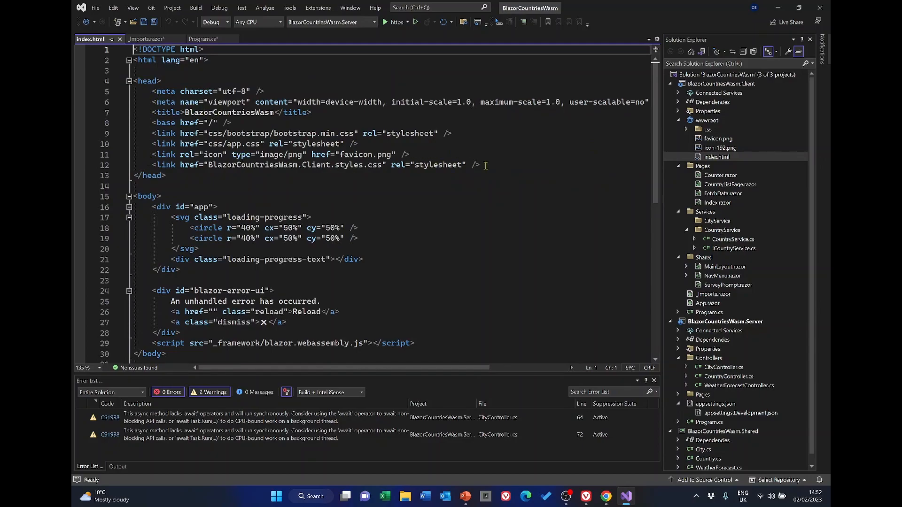
click(480, 165)
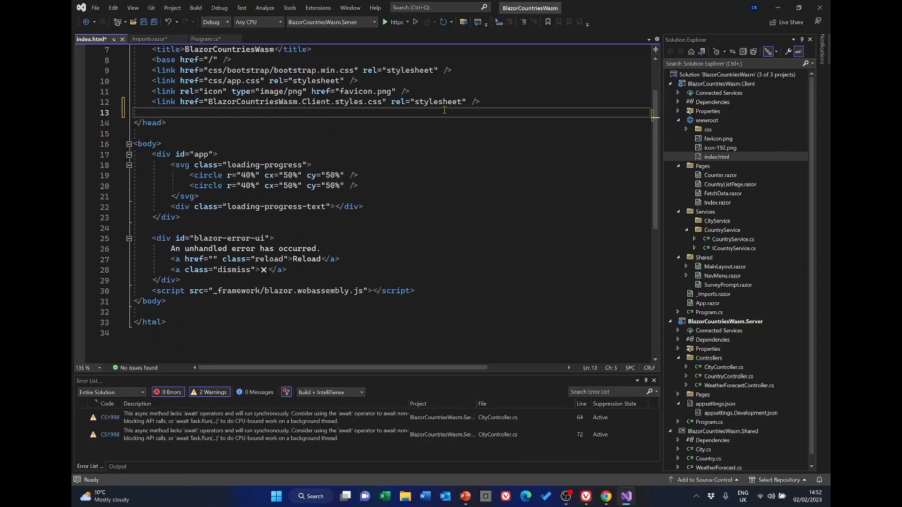
text(<link href="_content/Syncfusion.Blazor.Themes/bootstrap5.css" rel="stylesheet" />)
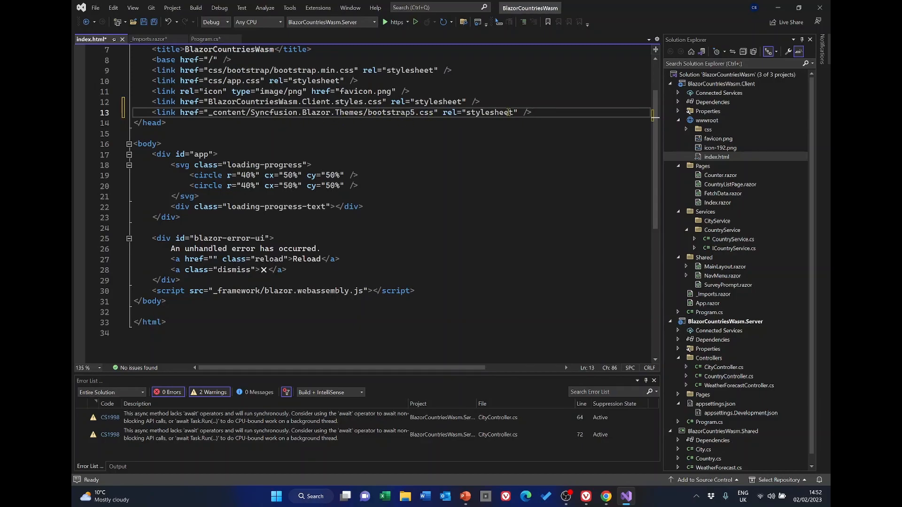
key(enter)
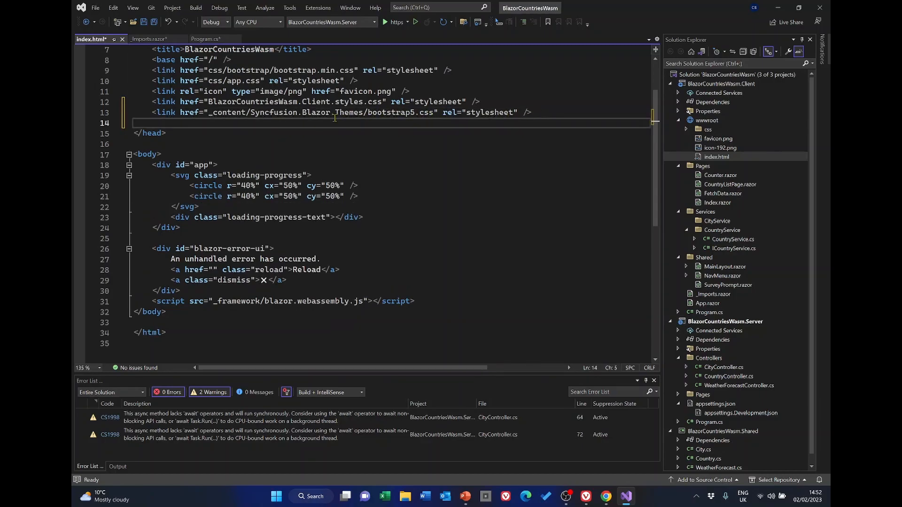
text(<script src="_content/Syncfusion.Blazor.Core/scripts/syncfusion-blazor.min.js" type="text/javascript"></script>)
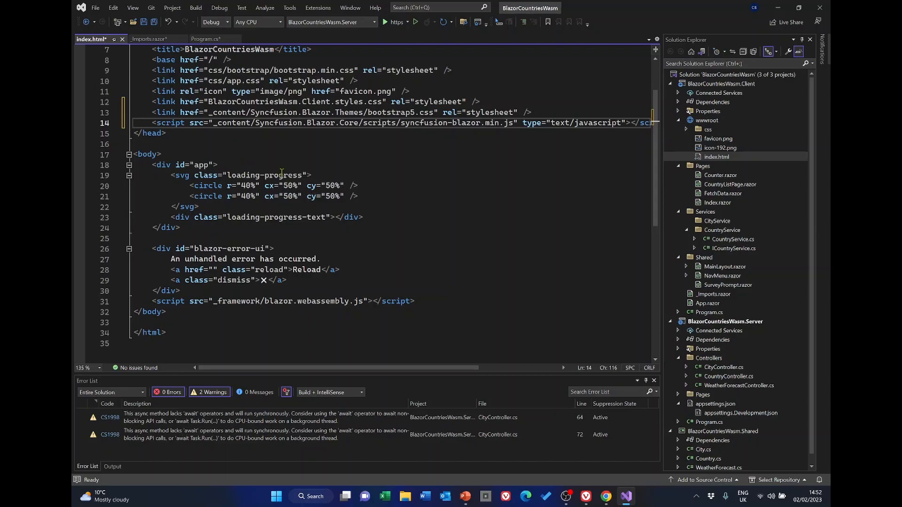
mouse_move(283, 178)
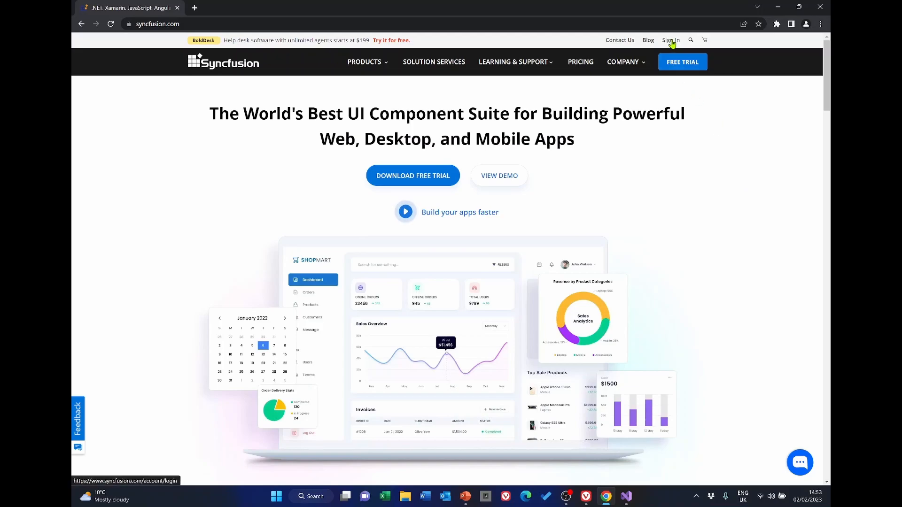
Step: Sign in with saved credentials and start Get License Key under Downloads & Keys
click(670, 40)
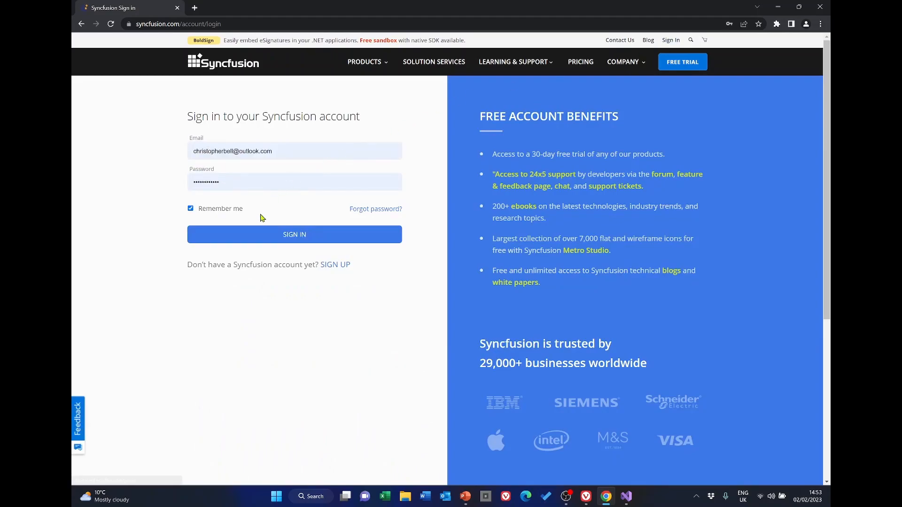
click(294, 234)
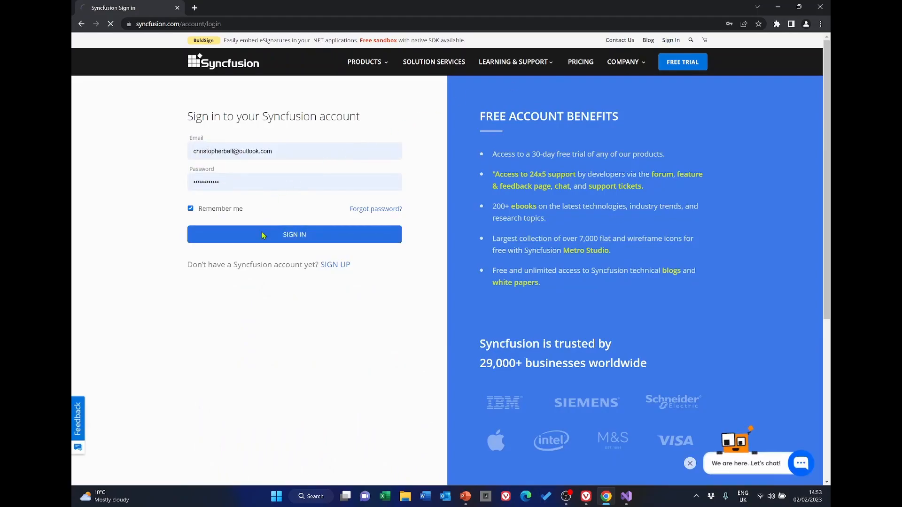
click(294, 234)
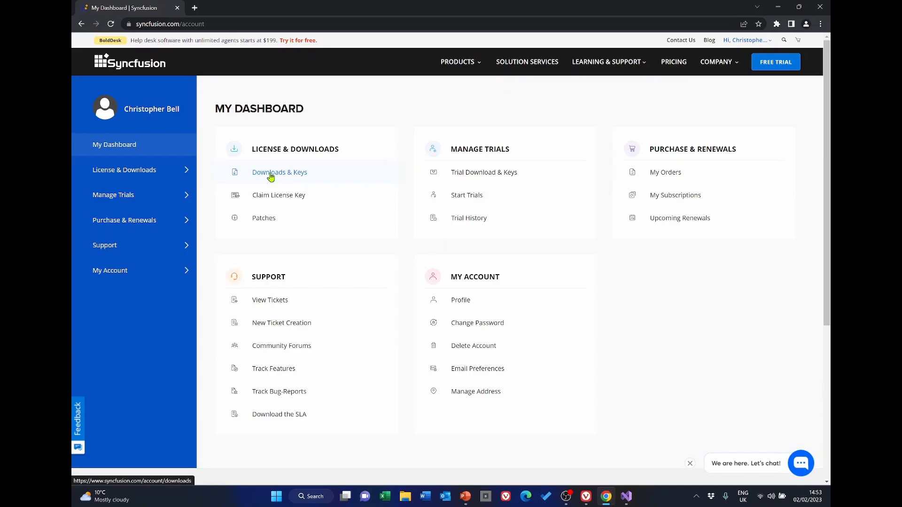
click(280, 171)
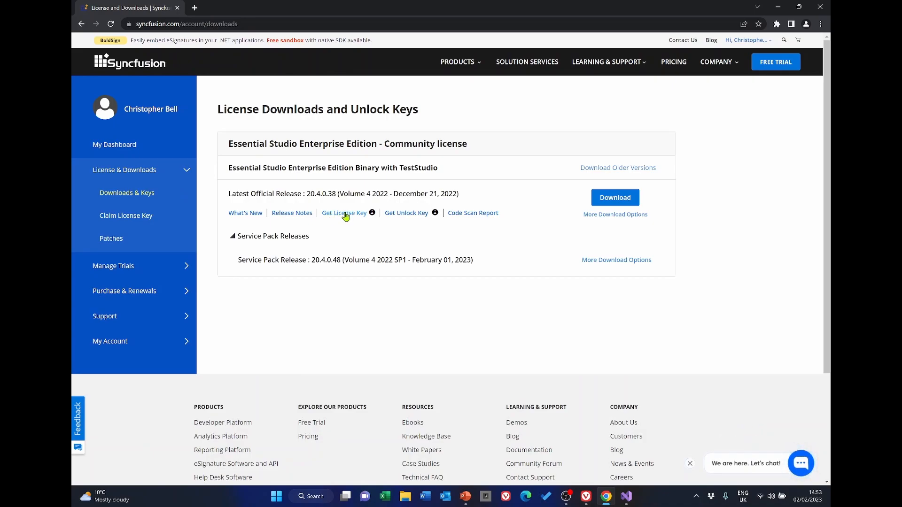
click(344, 213)
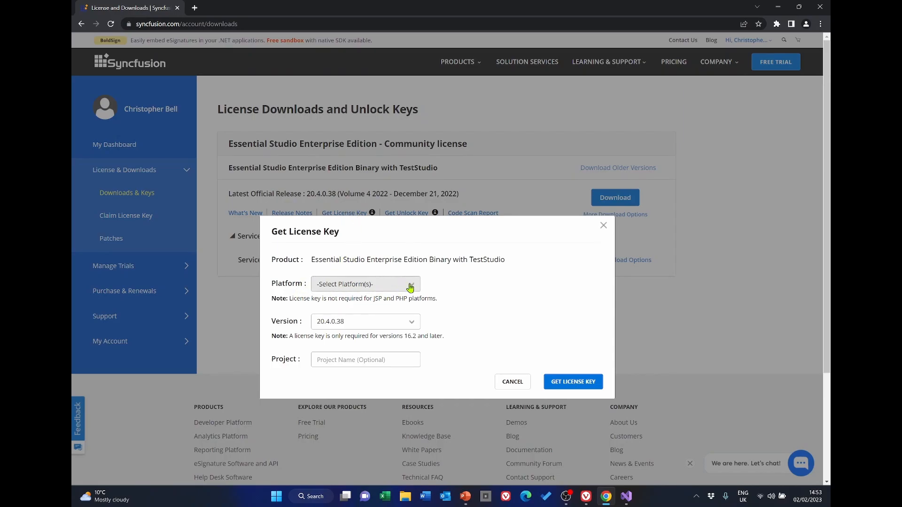
Step: Request a license key with platform Blazor and version 20.4.0.48 - Service Pack
click(366, 284)
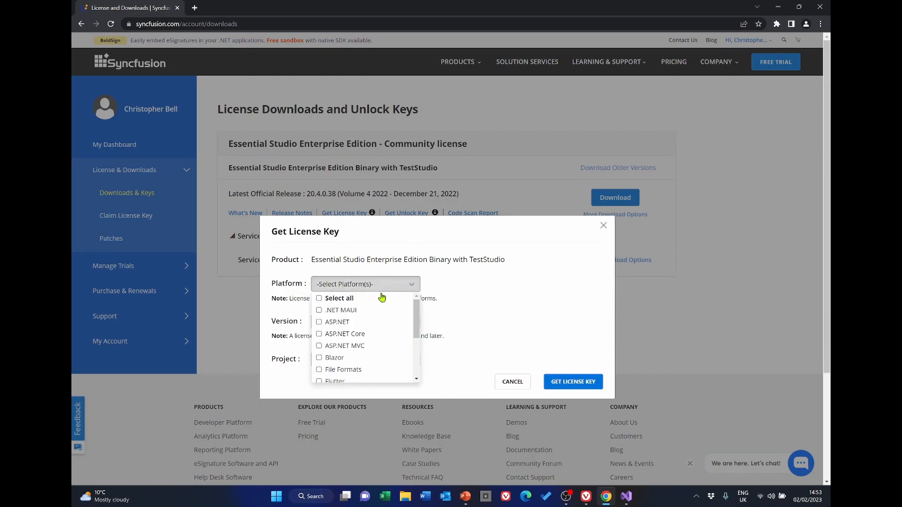
click(318, 357)
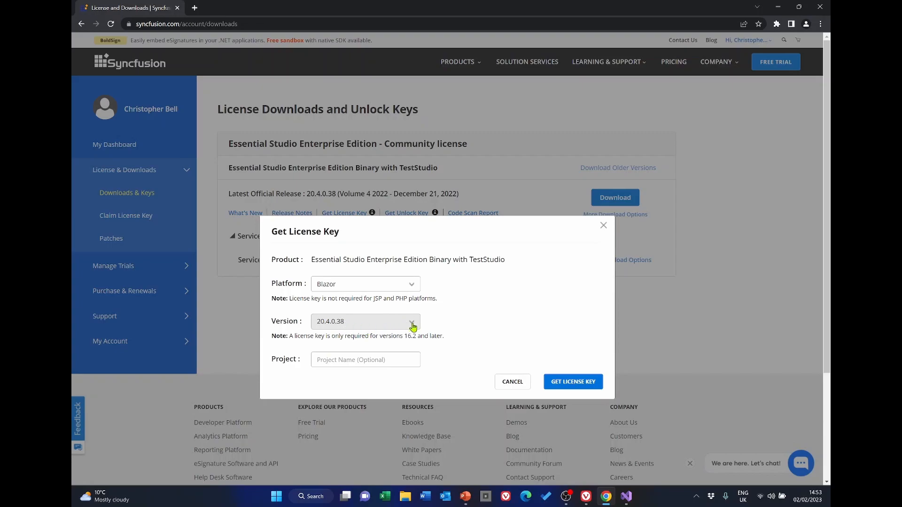
click(412, 321)
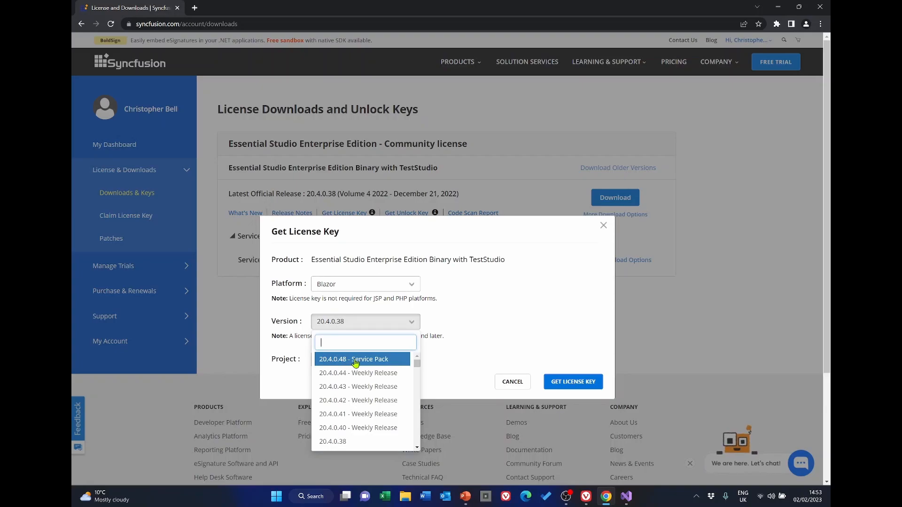
click(354, 358)
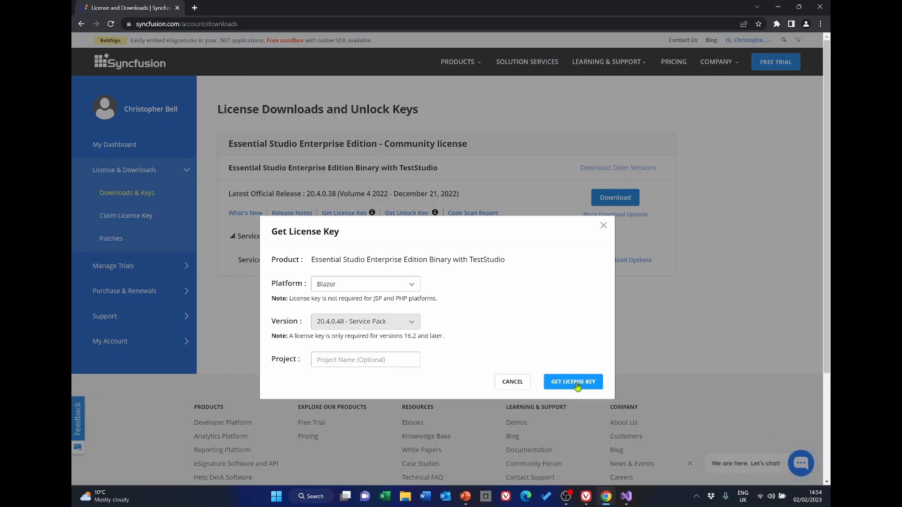
click(573, 382)
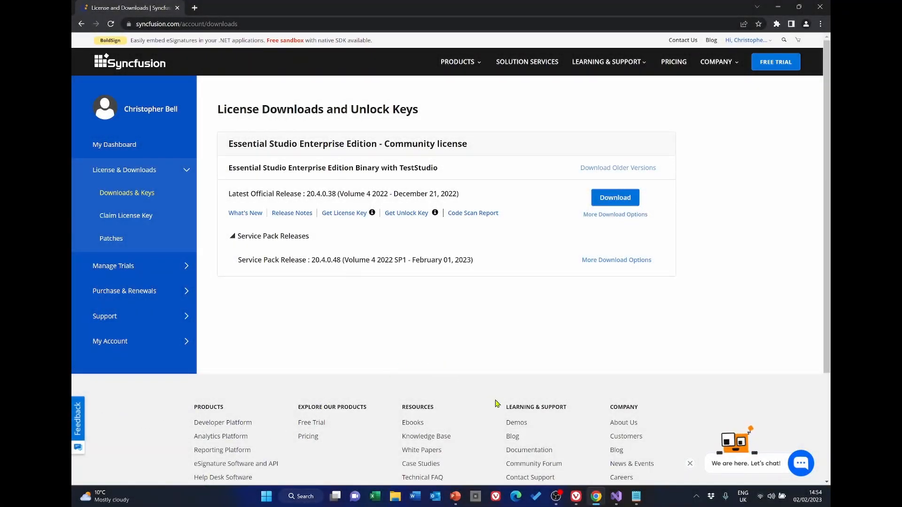
Step: Add a '// Register Syncfusion license' comment and select the 'YOUR LICENSE KEY' placeholder in Program.cs
click(616, 500)
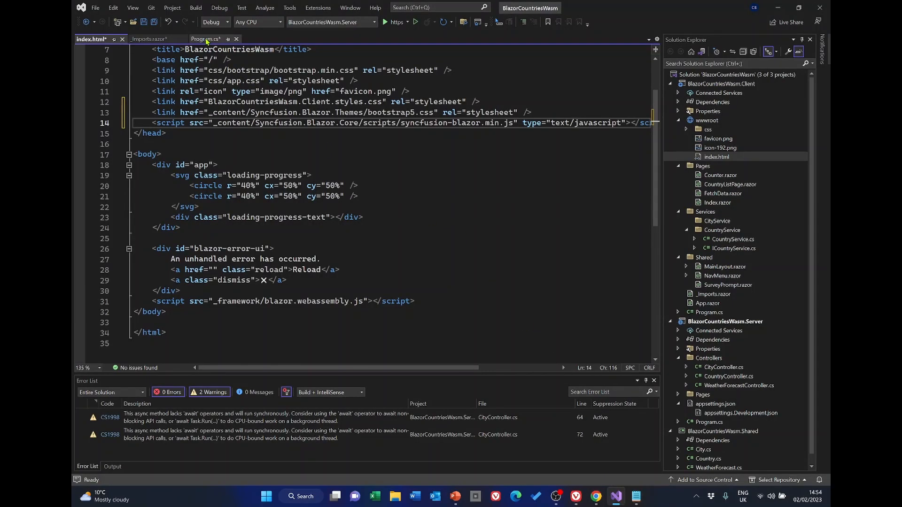
click(204, 38)
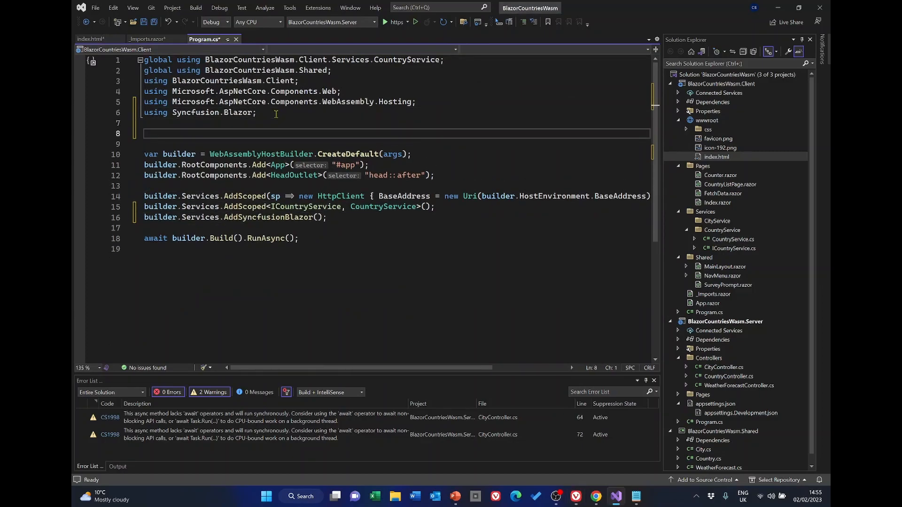
text(// Register Syncfusion license)
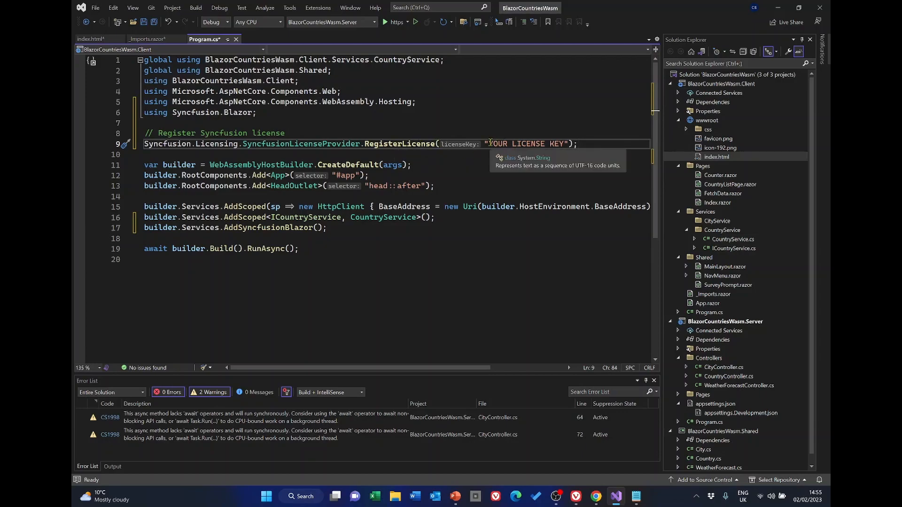
double_click(527, 144)
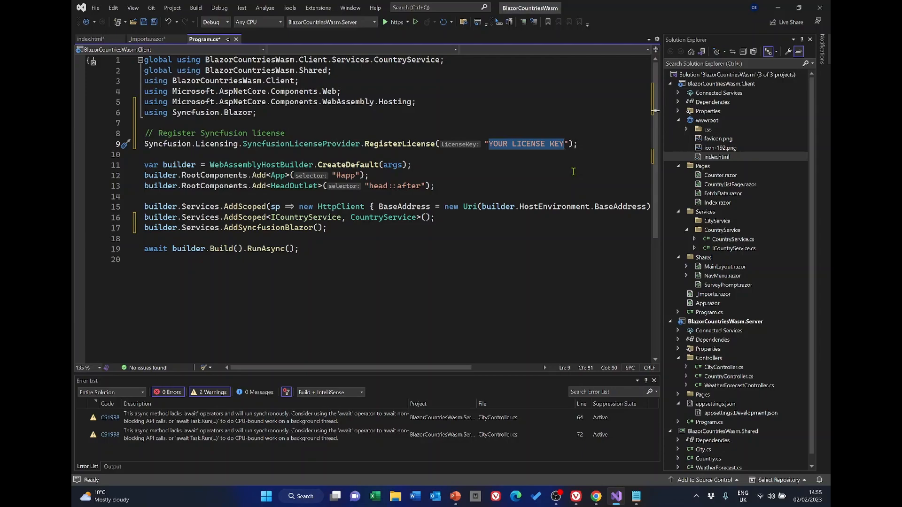
Step: Run the app without debugging and view the Country List page with United Kingdom and France
click(93, 39)
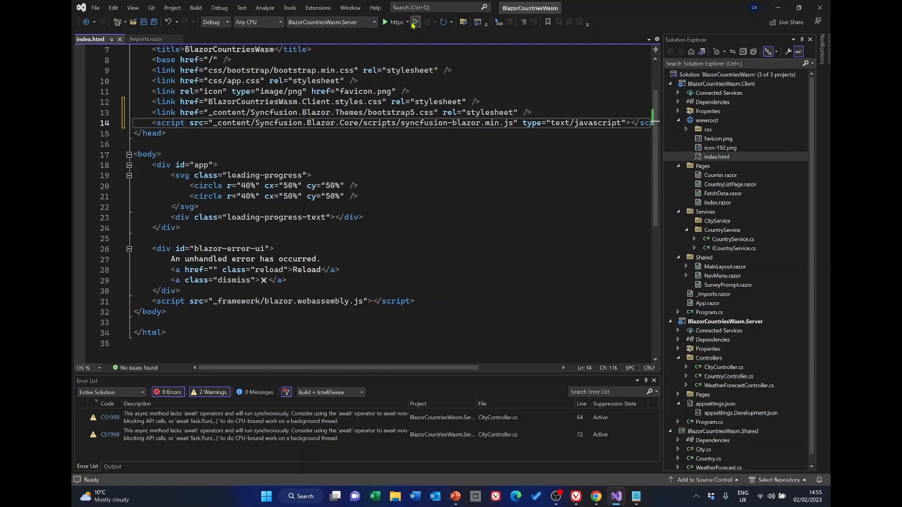
mouse_move(415, 22)
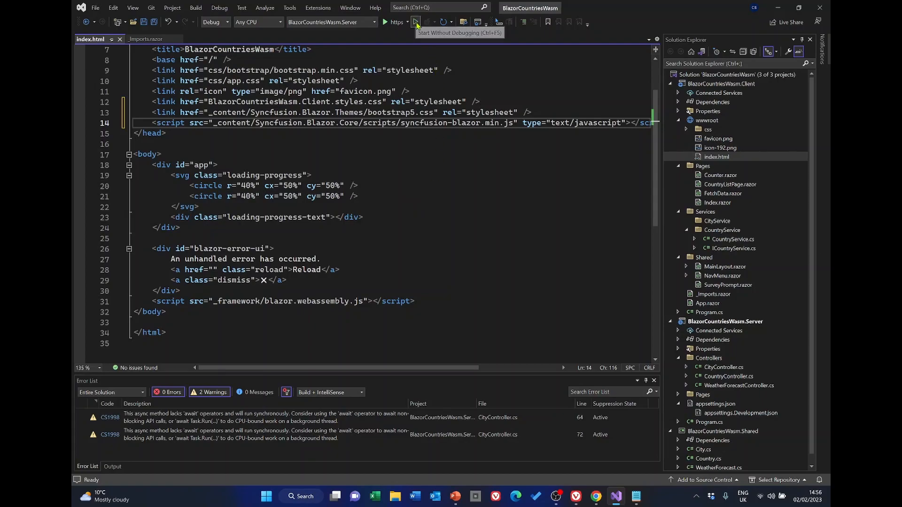
click(415, 23)
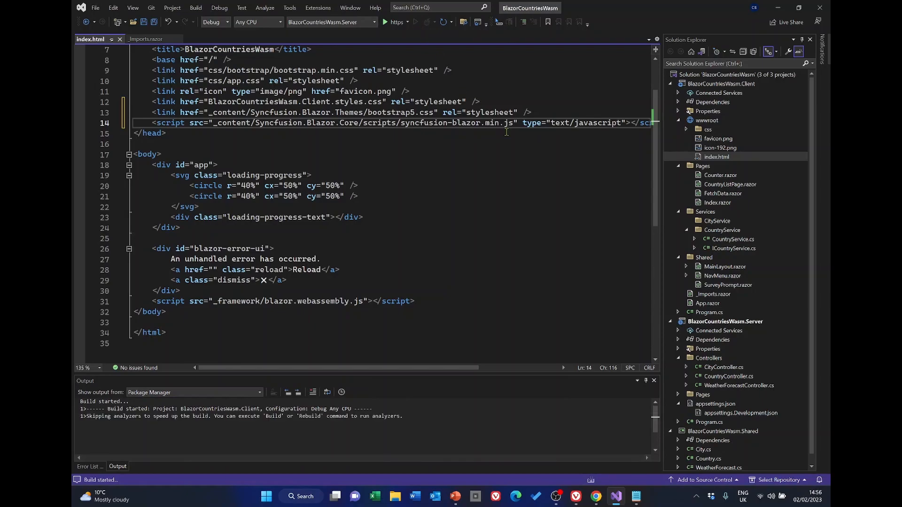
click(384, 22)
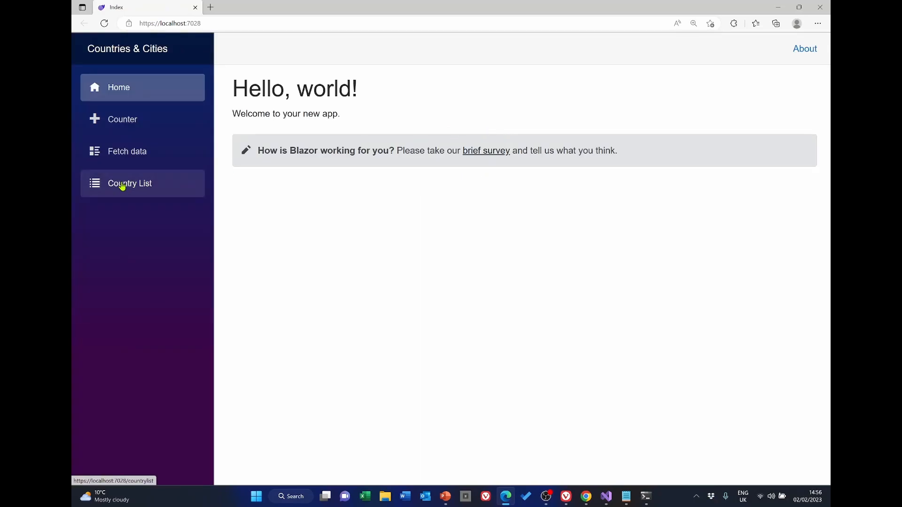
click(129, 183)
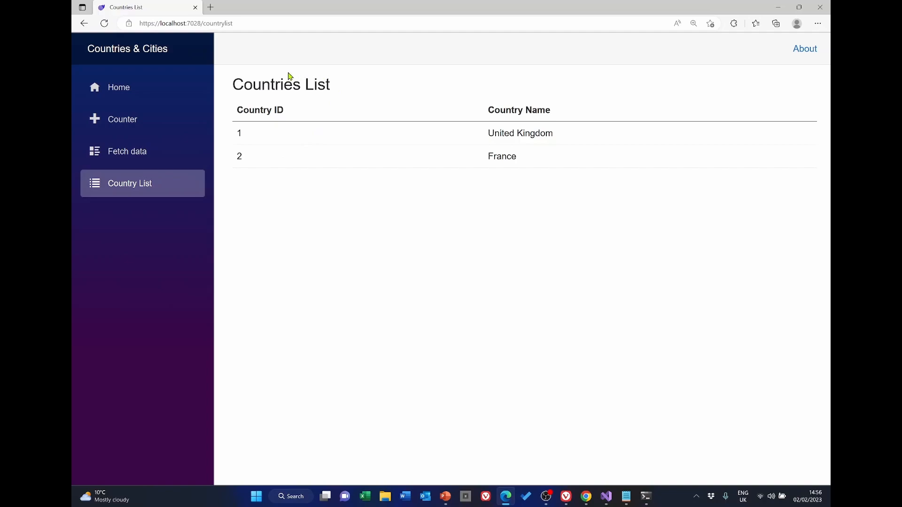
mouse_move(572, 175)
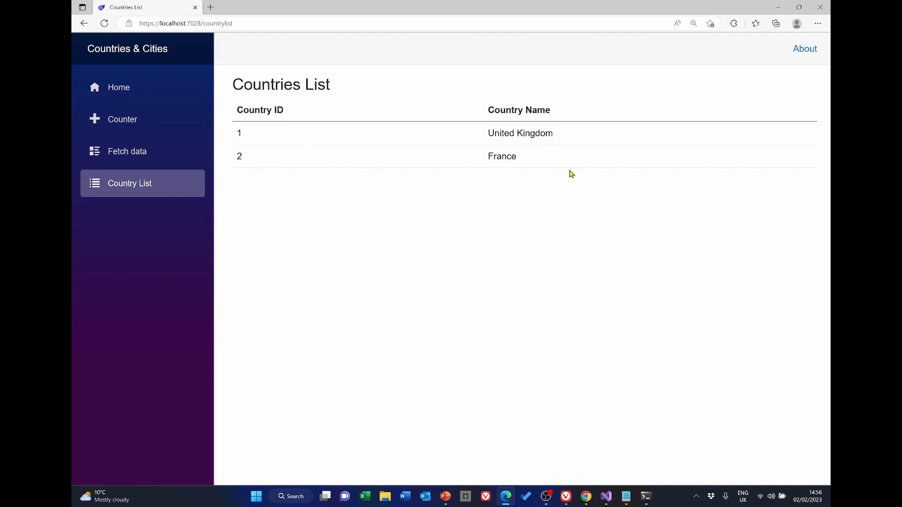
mouse_move(554, 171)
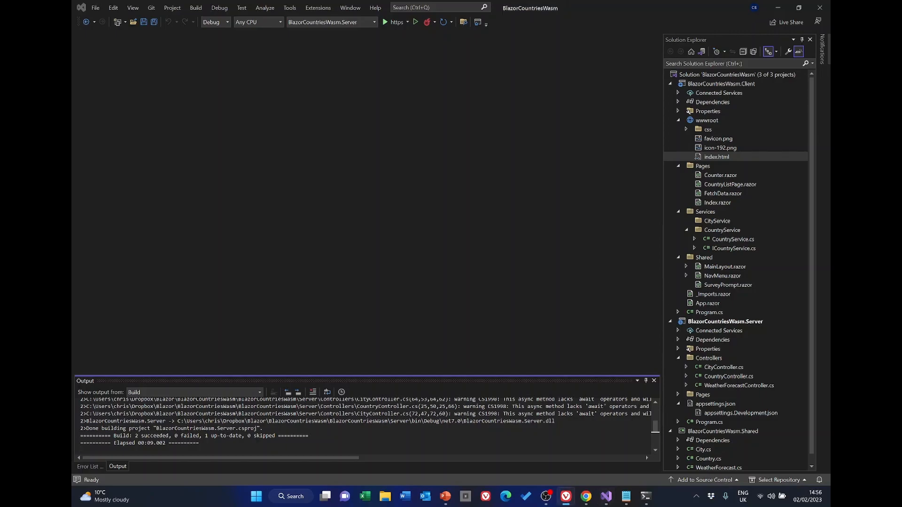
mouse_move(743, 192)
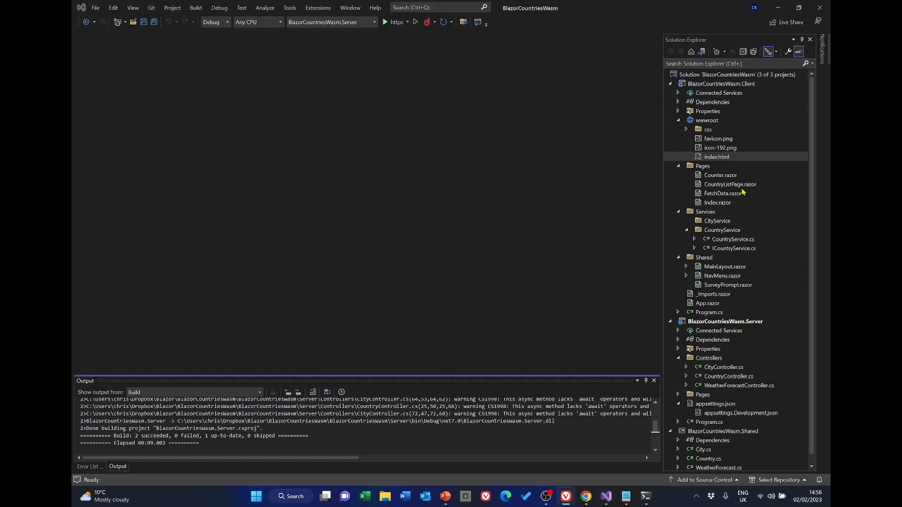
Step: Swap the table in CountryListPage.razor for an SfGrid with Country ID and Country Name columns
double_click(731, 185)
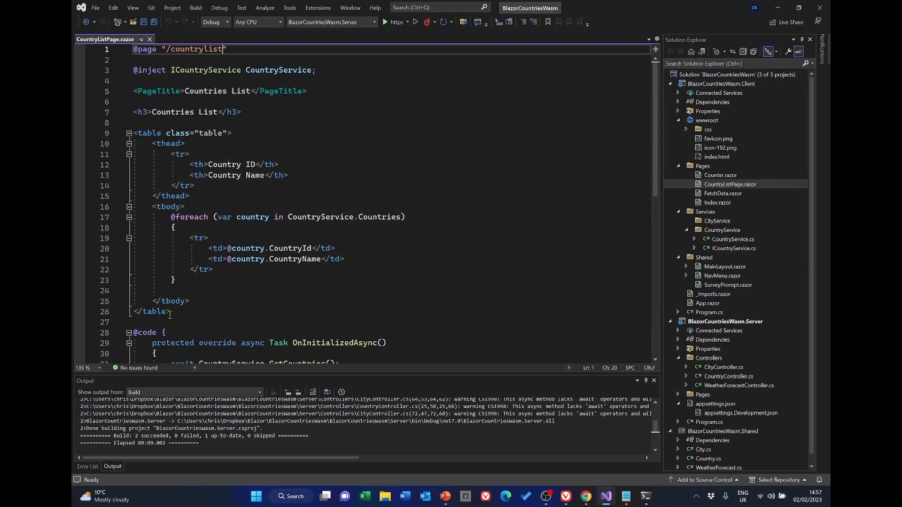
mouse_move(175, 313)
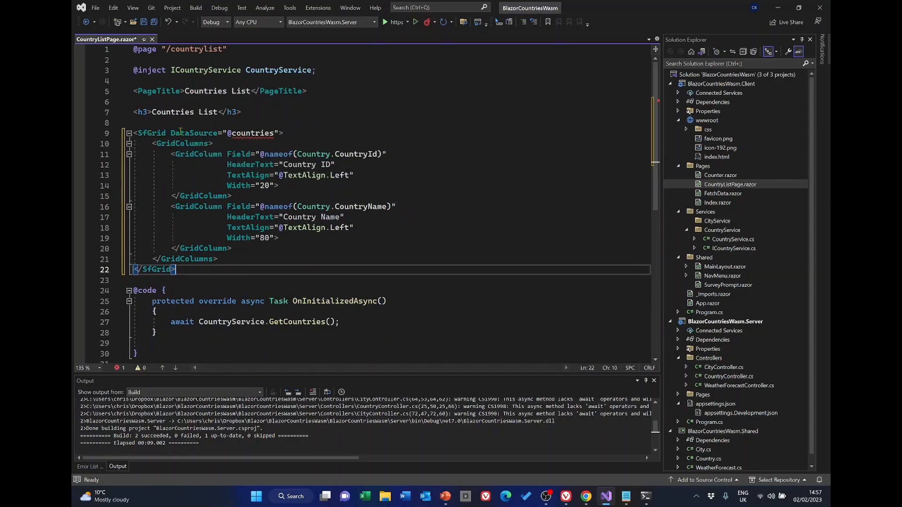
mouse_move(251, 133)
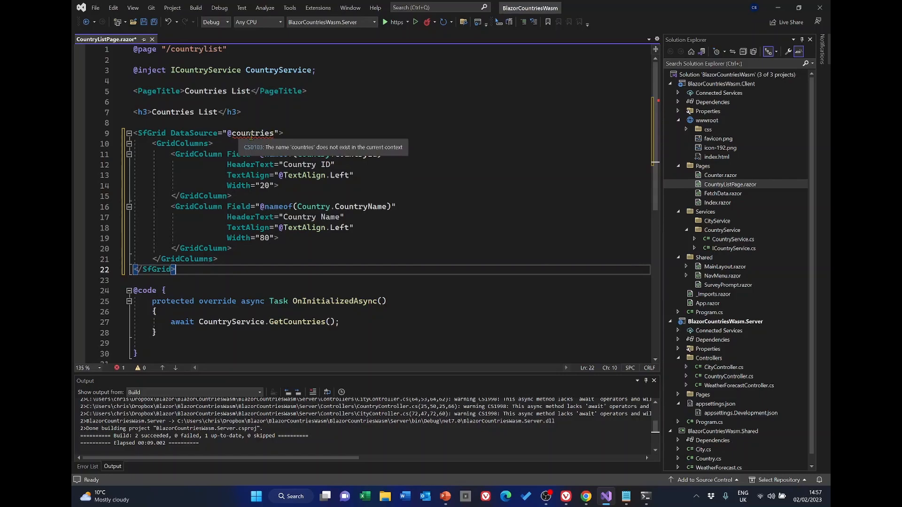
mouse_move(414, 148)
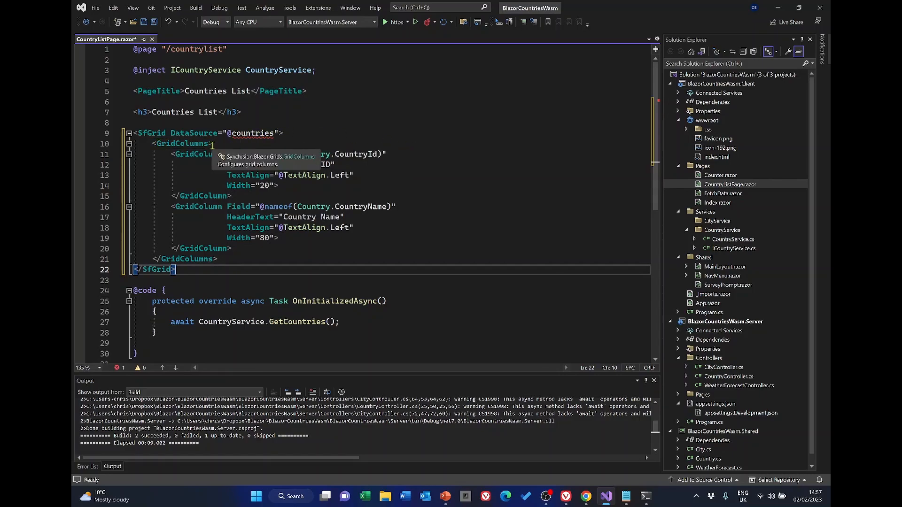
mouse_move(184, 164)
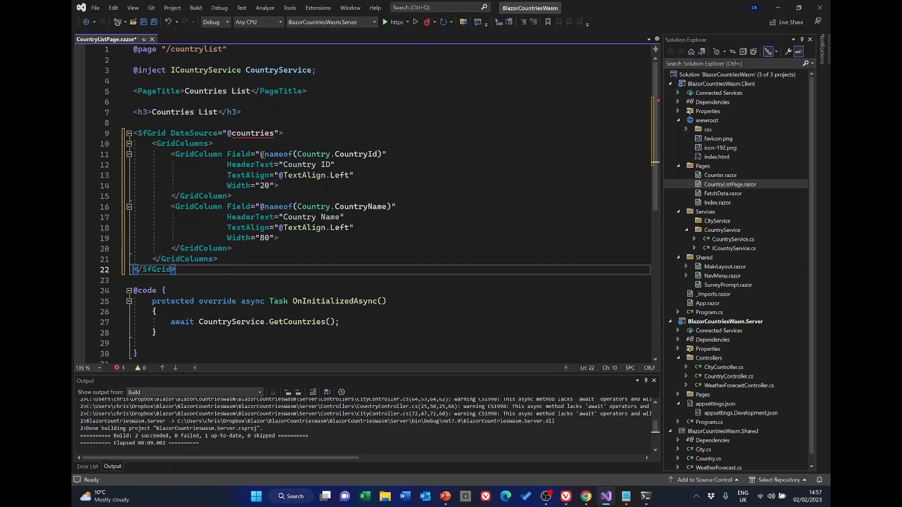
mouse_move(375, 154)
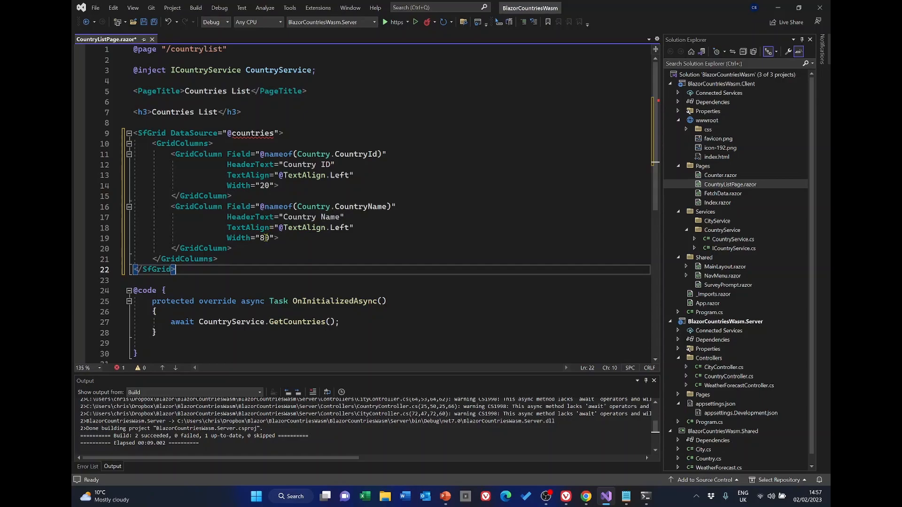
text(6)
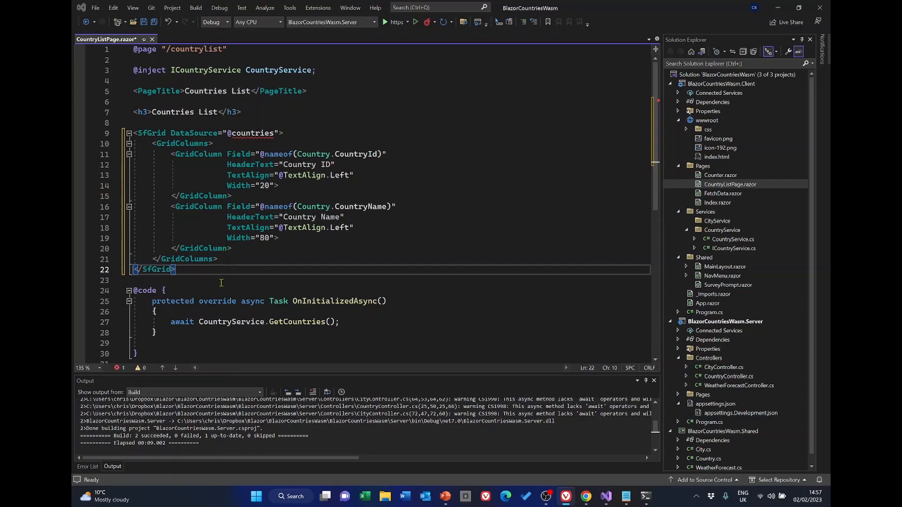
Step: Declare List<Country> countries and fill it from CountryService.Countries in OnInitializedAsync
scroll(down, 3)
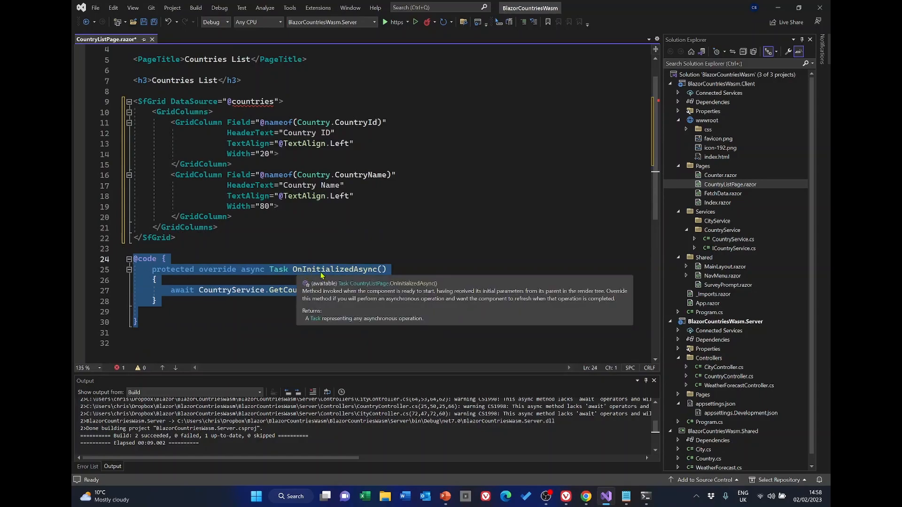
mouse_move(256, 298)
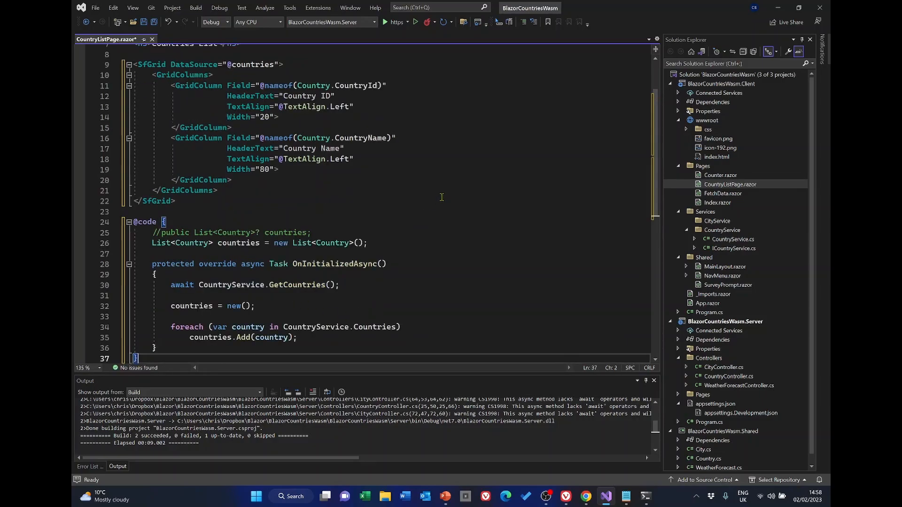
scroll(down, 3)
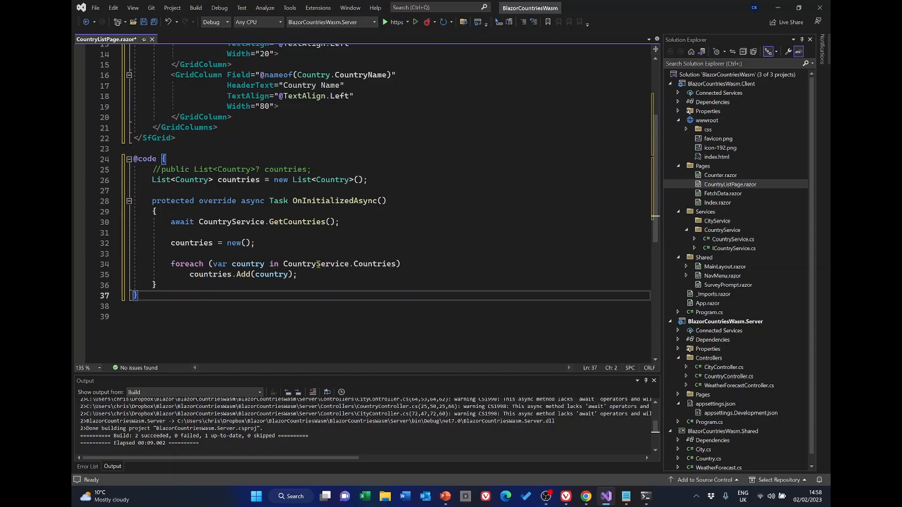
mouse_move(346, 247)
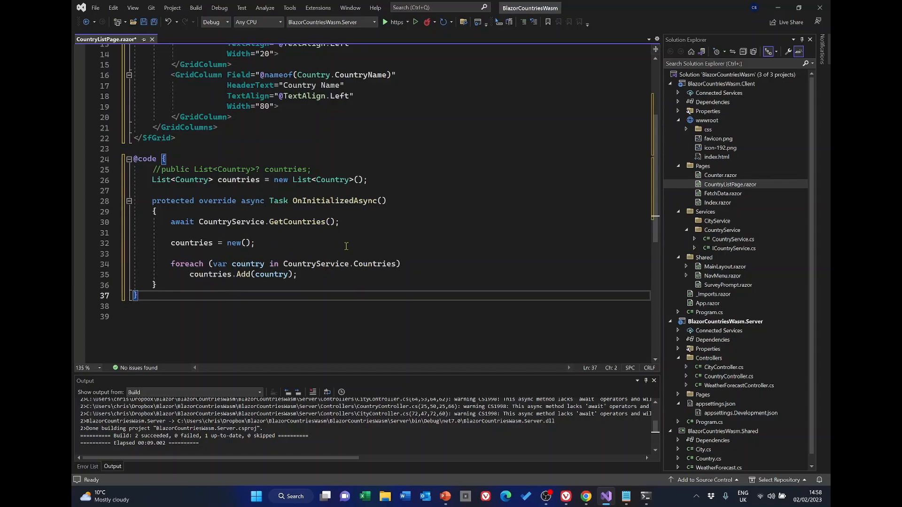
mouse_move(413, 244)
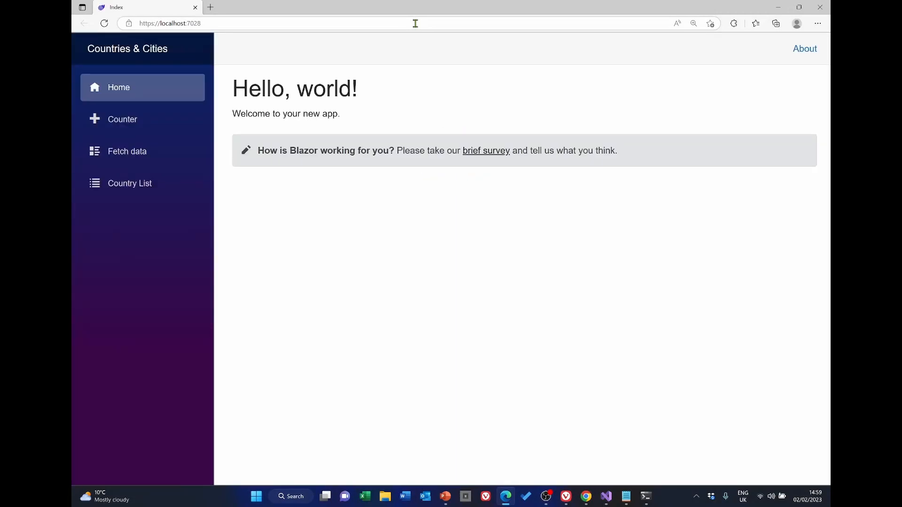
mouse_move(357, 37)
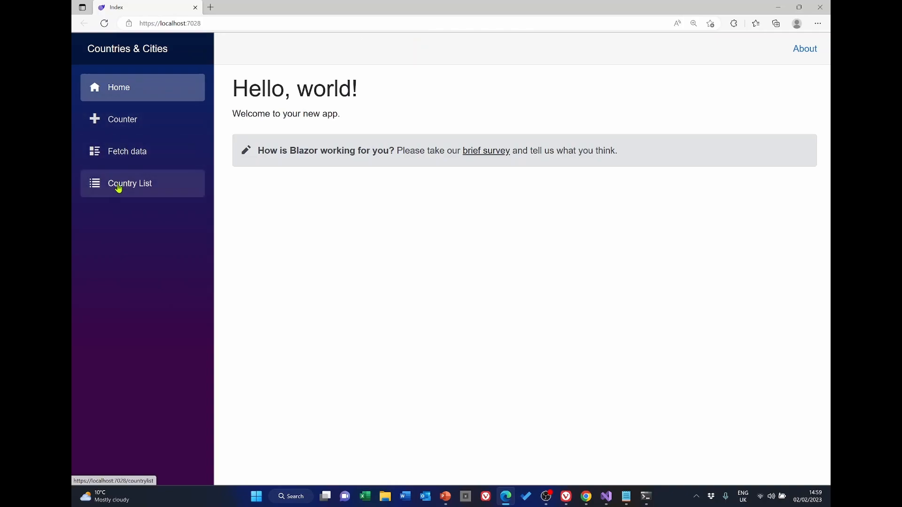
Step: View United Kingdom and France in the Syncfusion grid, then close the browser window
click(130, 183)
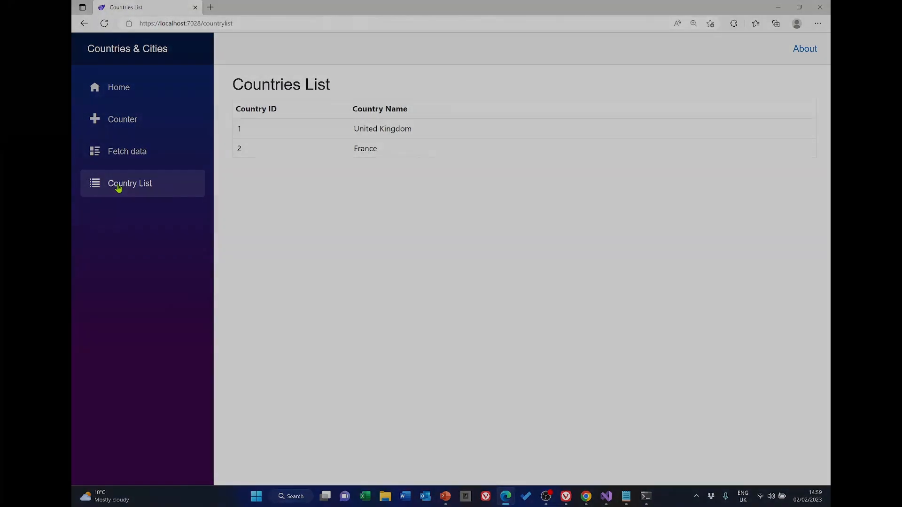
click(605, 496)
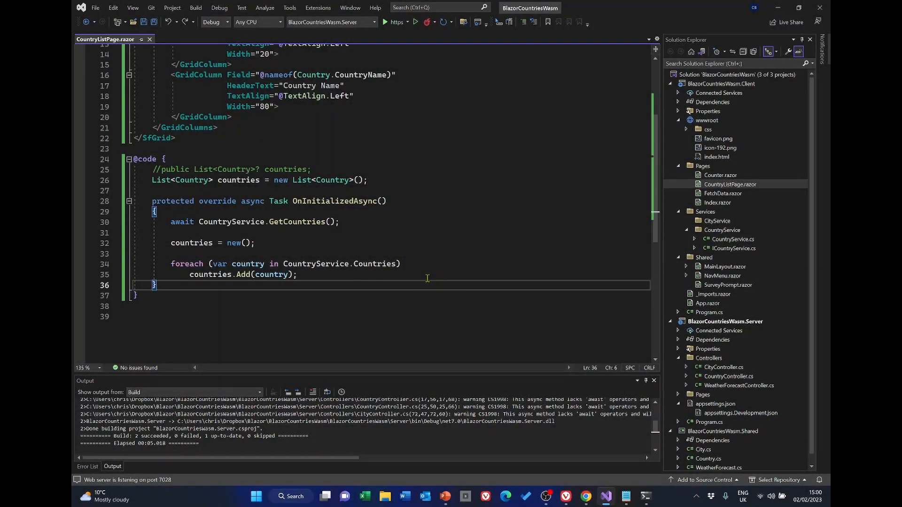